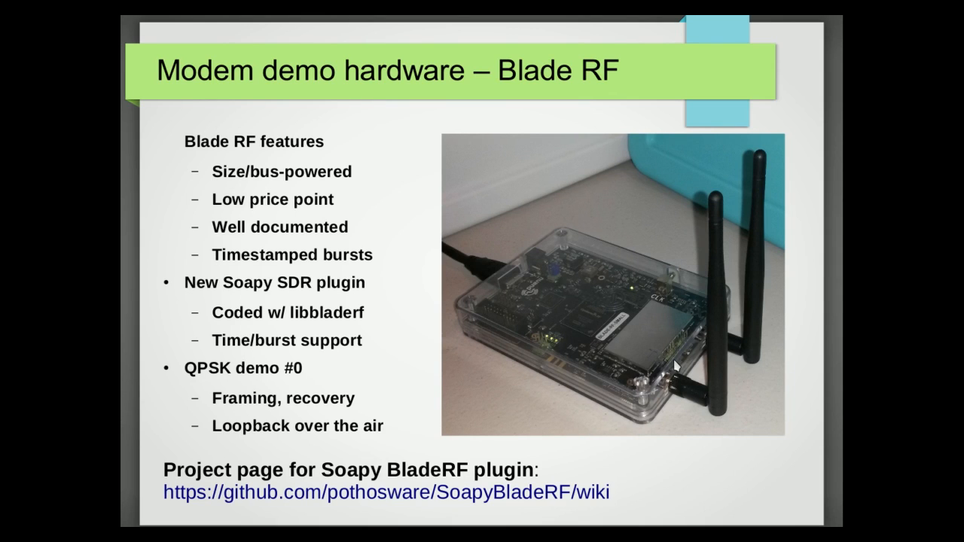
mouse_move(675, 366)
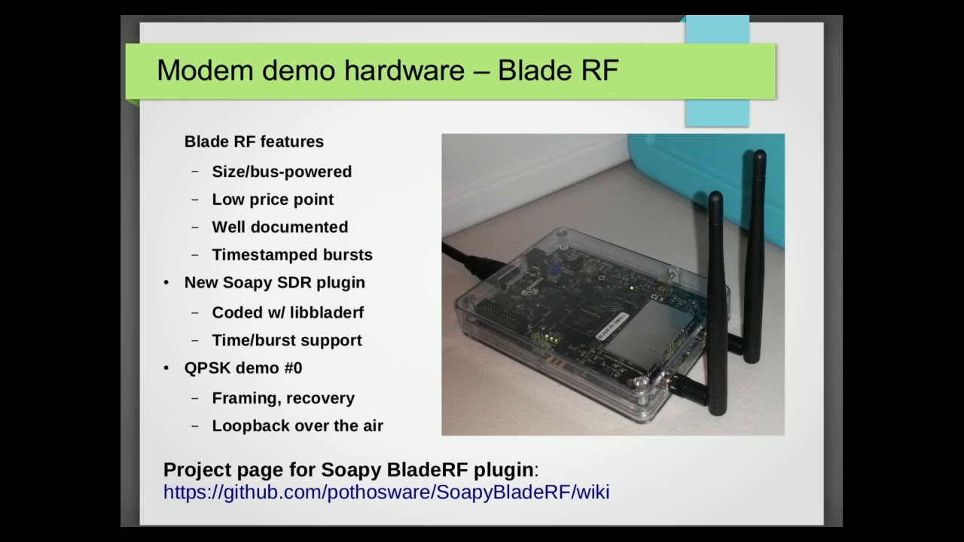
mouse_move(901, 272)
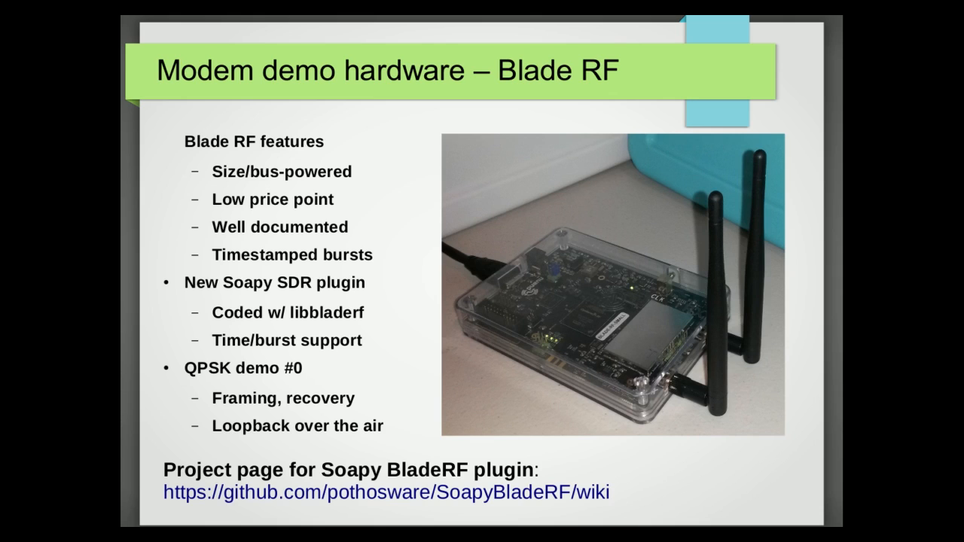
mouse_move(664, 360)
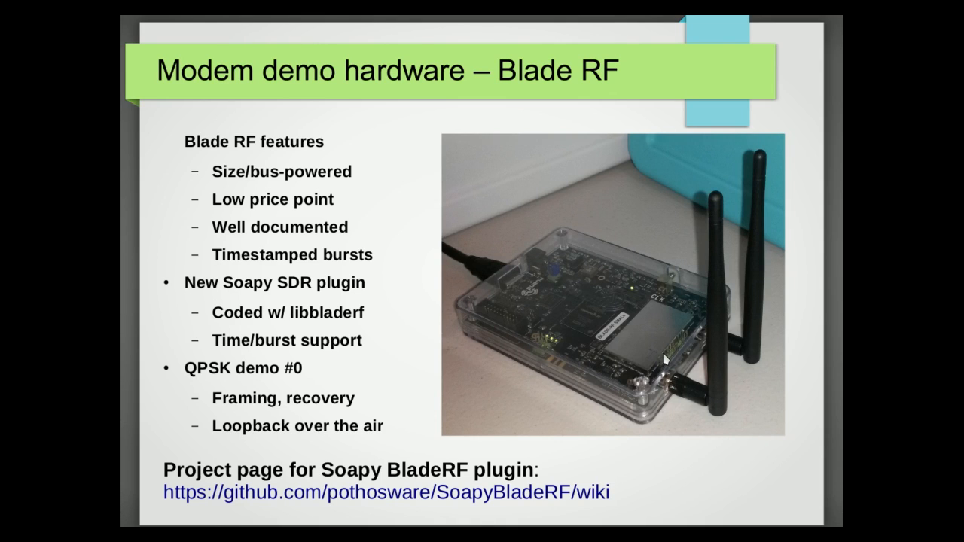
mouse_move(664, 360)
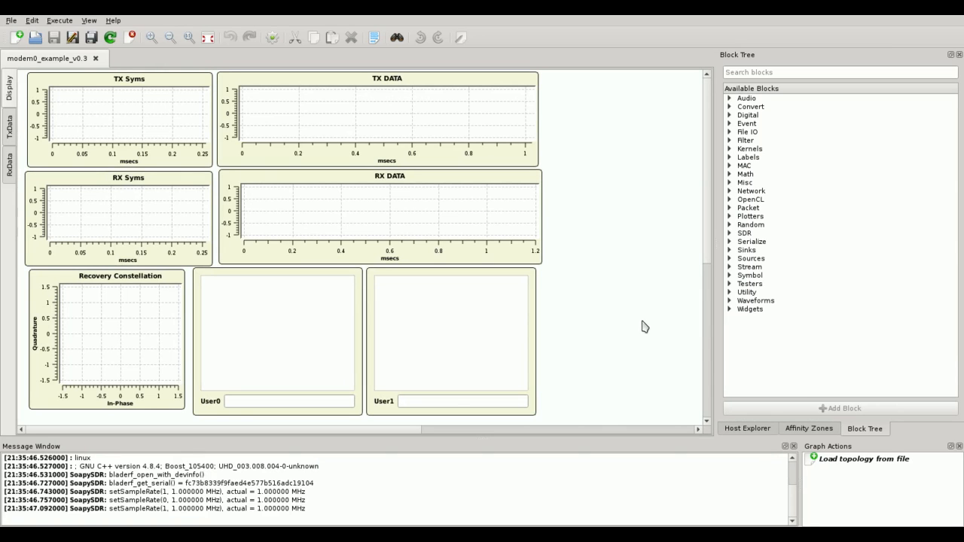
mouse_move(652, 303)
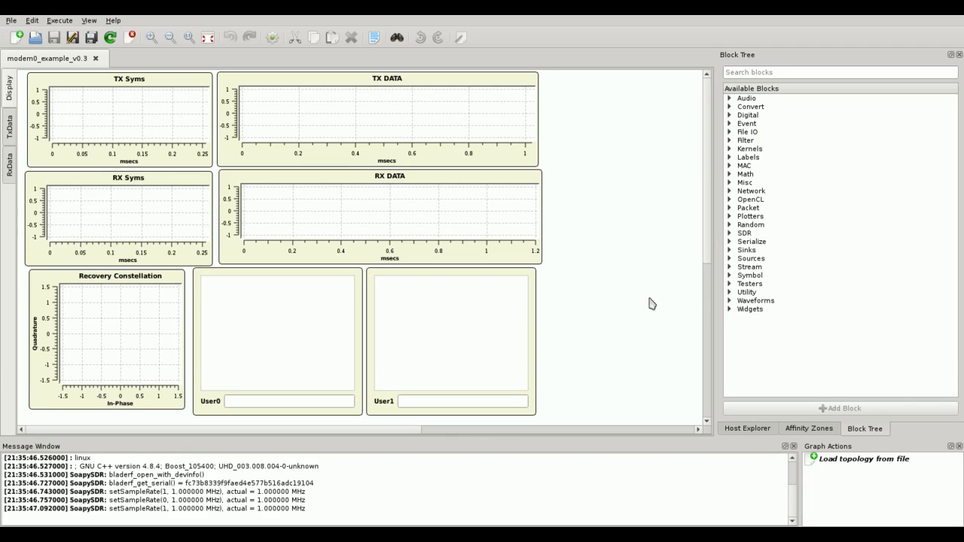
mouse_move(513, 191)
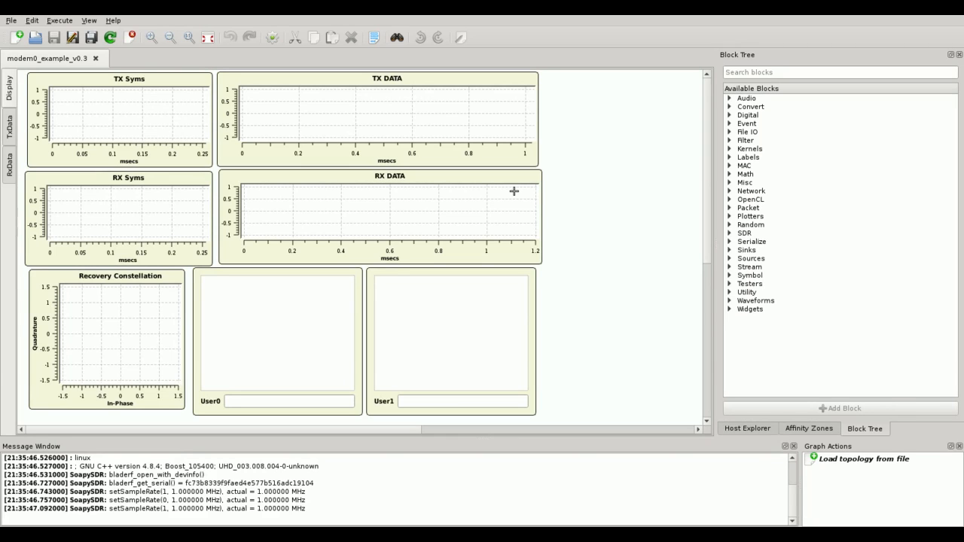
mouse_move(618, 149)
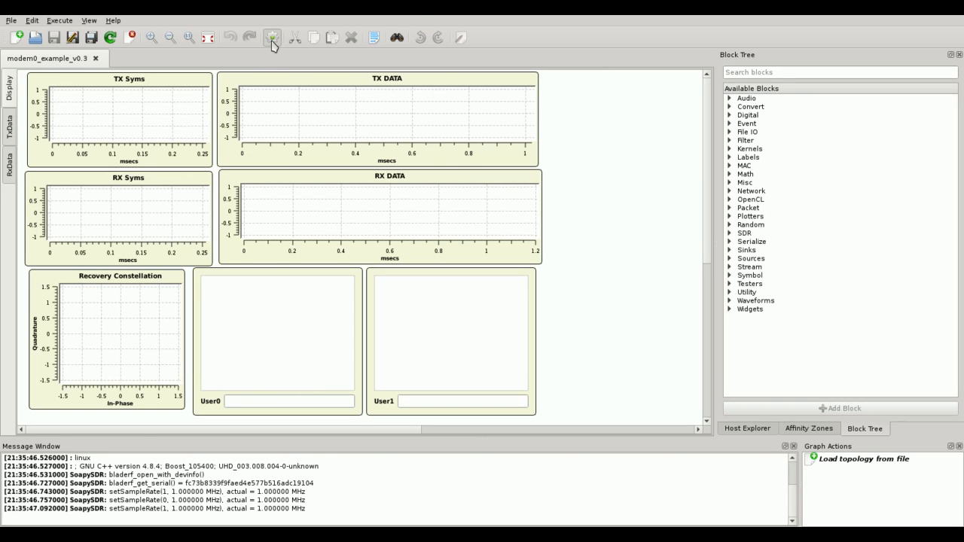
- Activate the modem0 topology so the TX/RX plots and four-point constellation run
left_click(289, 401)
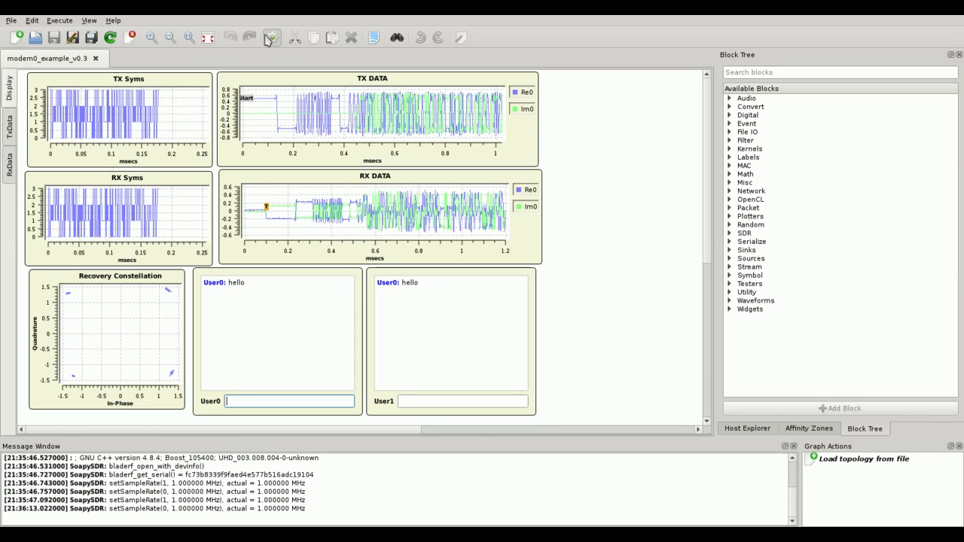
mouse_move(139, 98)
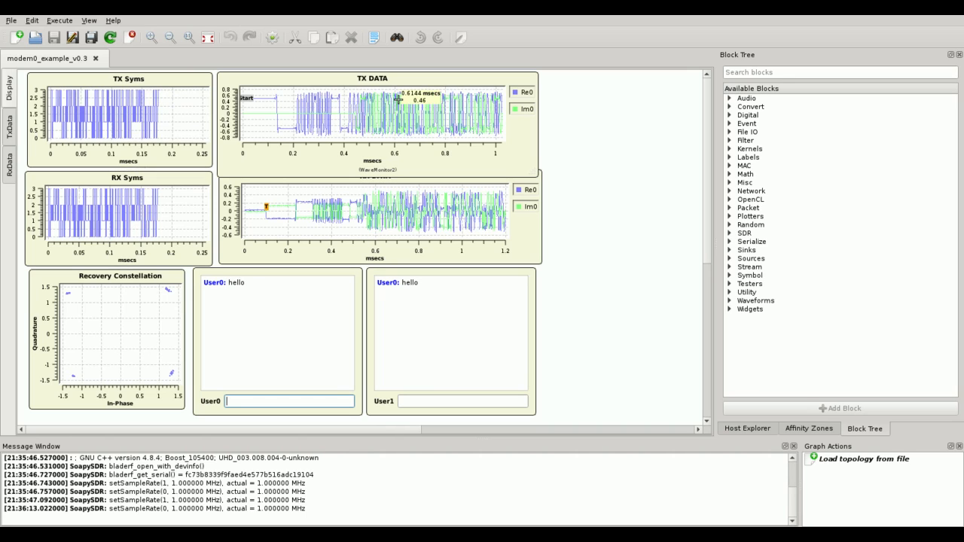
mouse_move(583, 139)
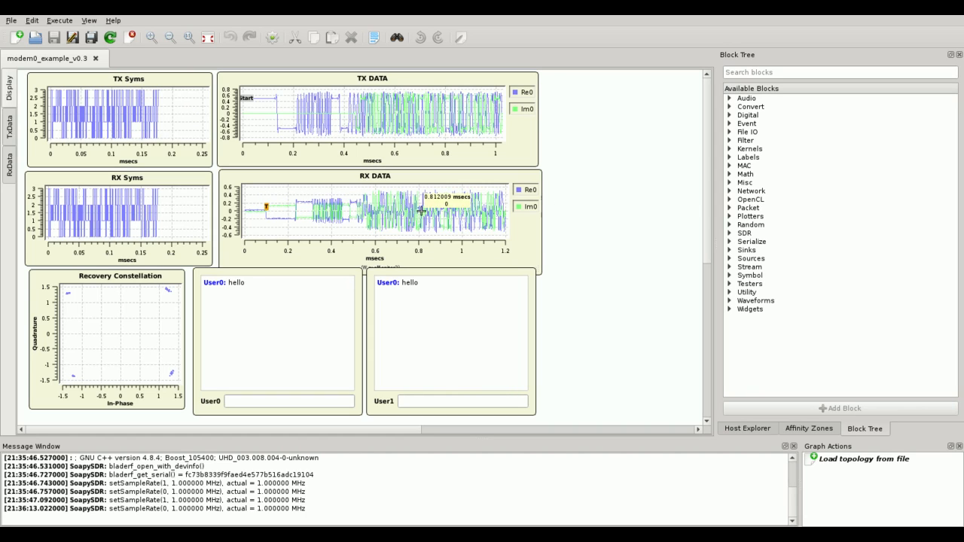
mouse_move(335, 227)
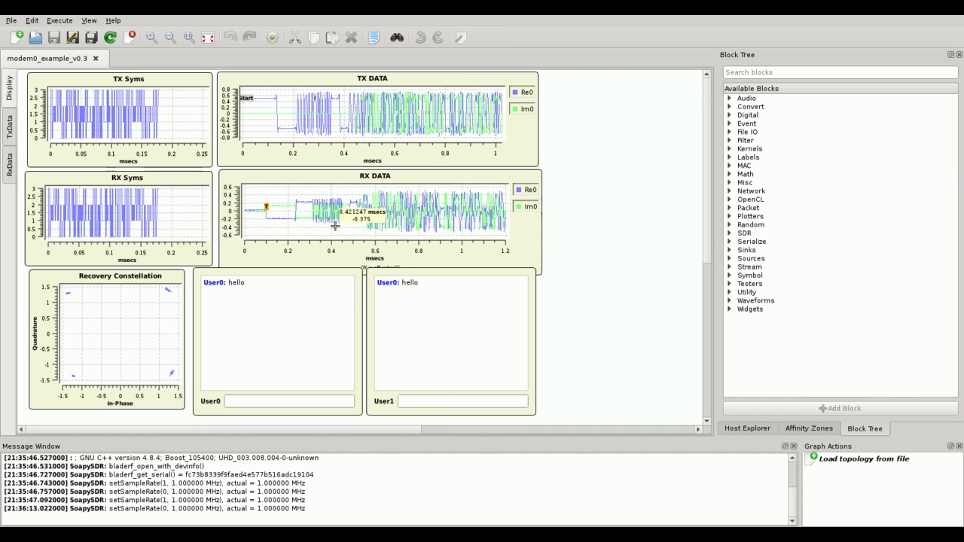
mouse_move(97, 309)
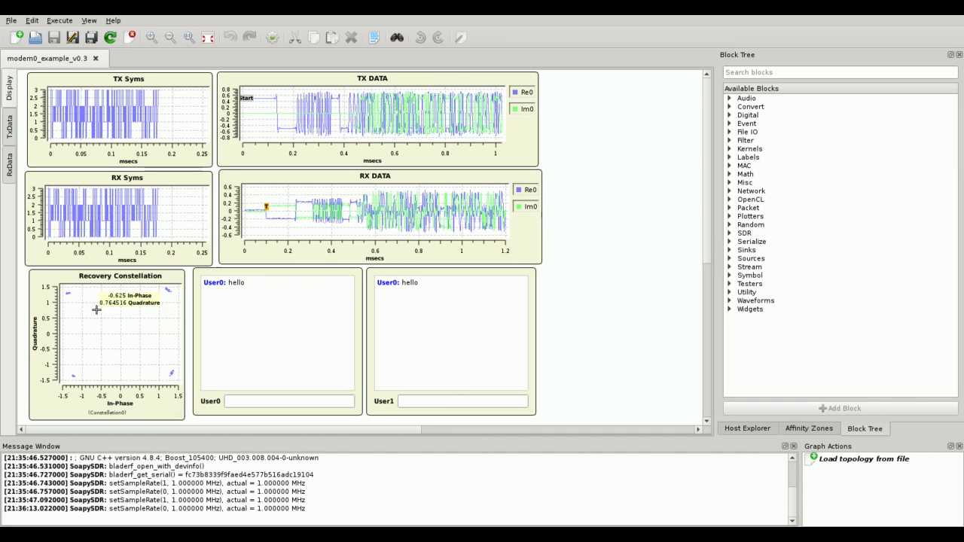
mouse_move(85, 305)
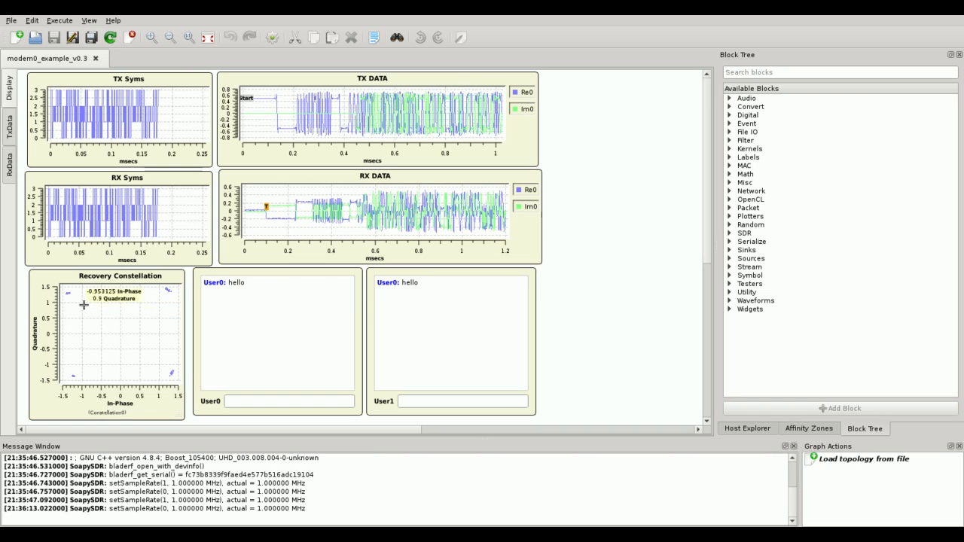
mouse_move(160, 301)
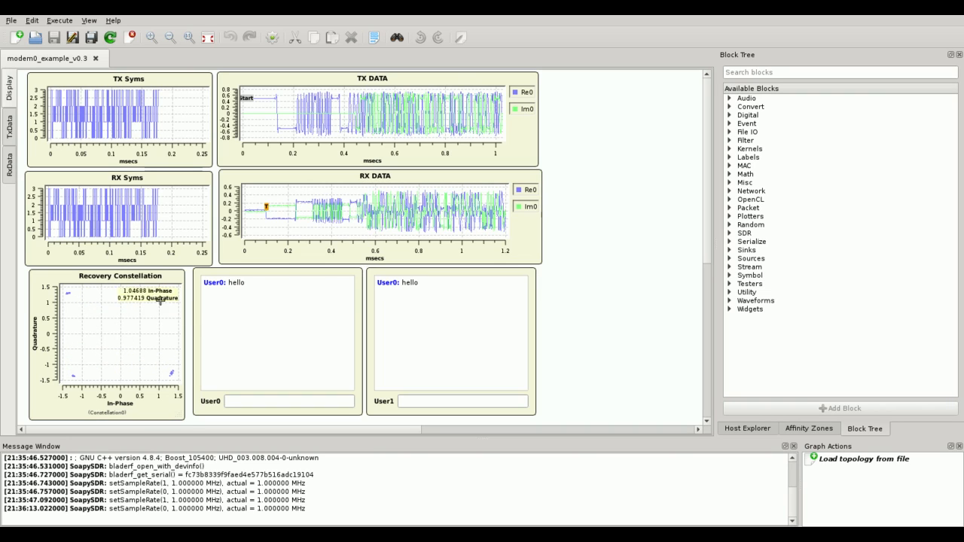
mouse_move(164, 374)
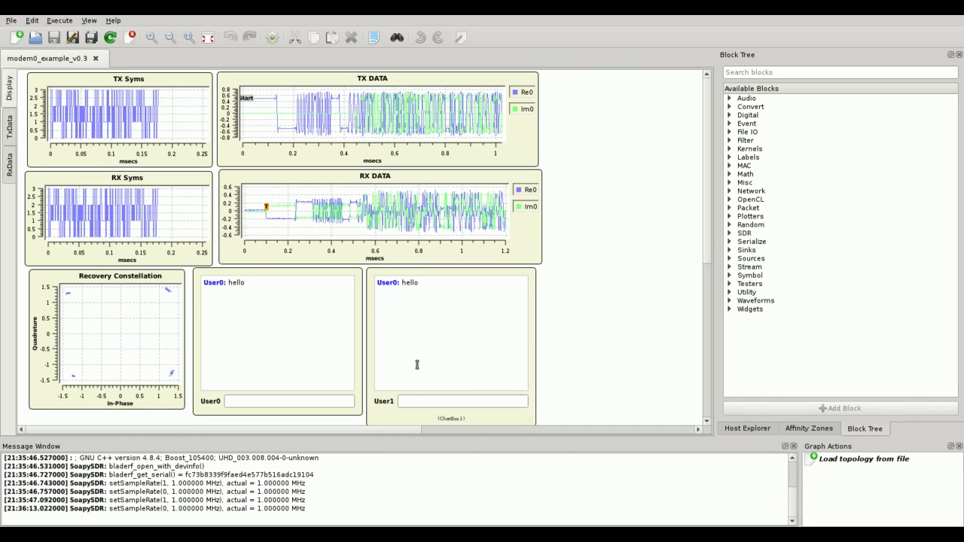
mouse_move(377, 281)
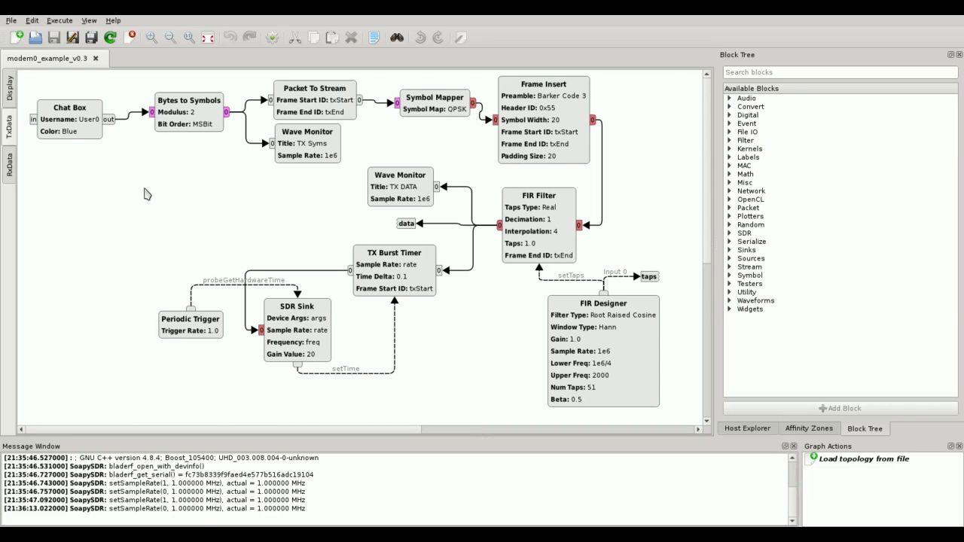
mouse_move(105, 168)
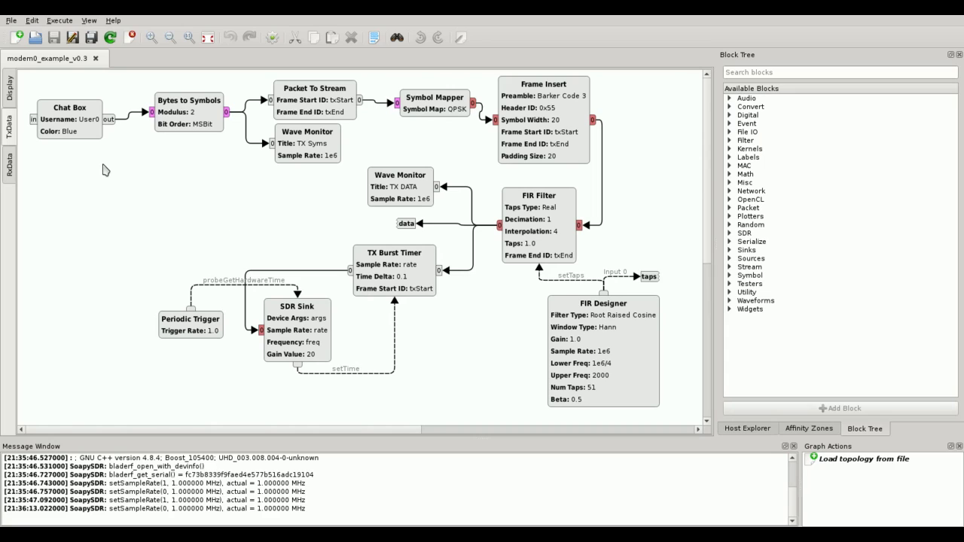
mouse_move(110, 135)
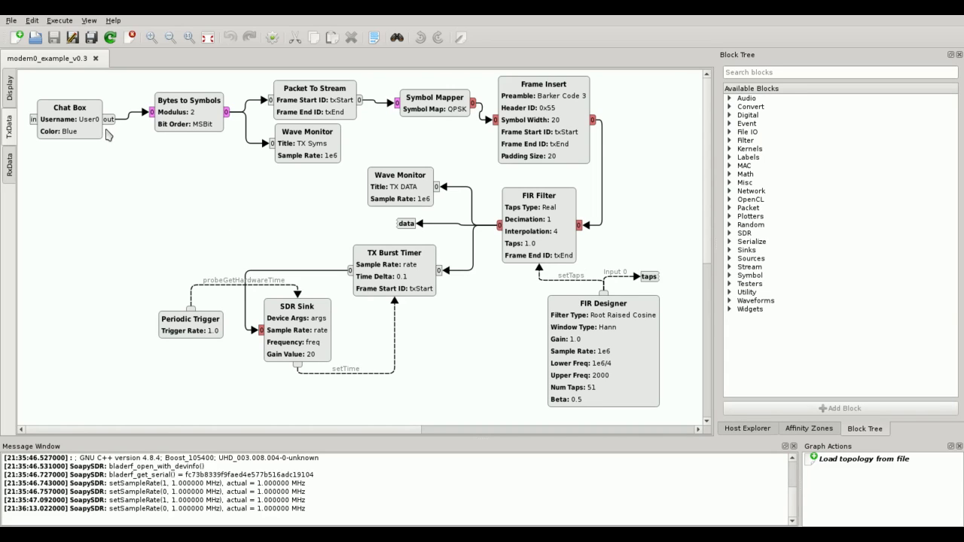
mouse_move(72, 143)
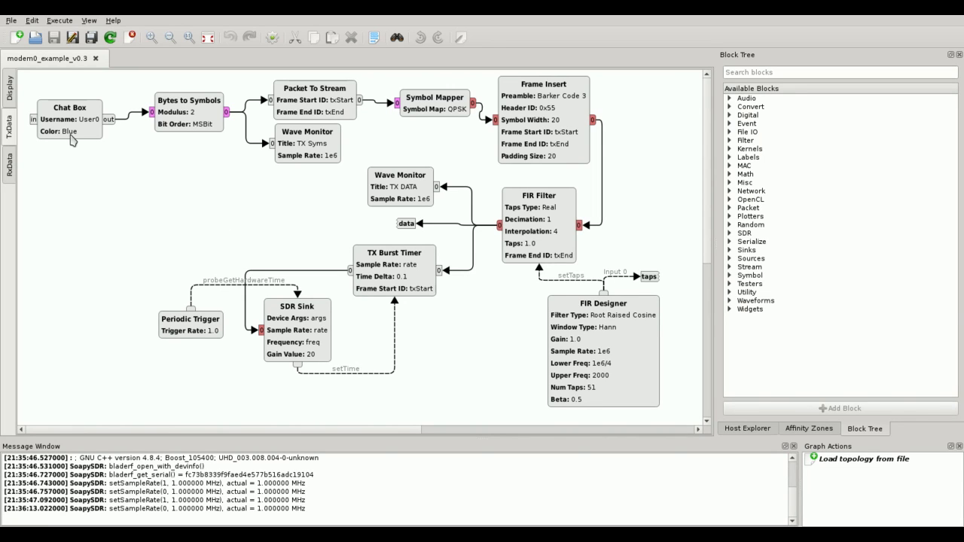
mouse_move(113, 142)
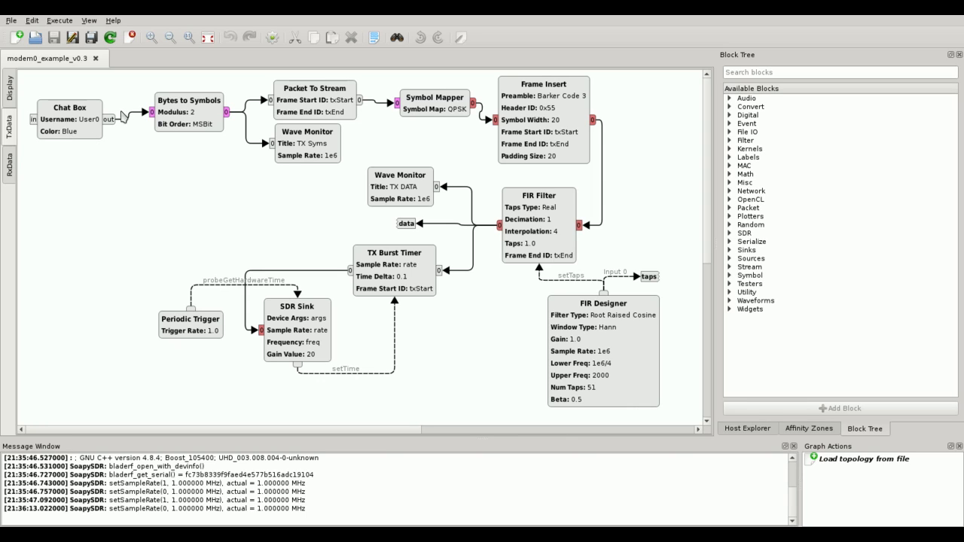
mouse_move(139, 119)
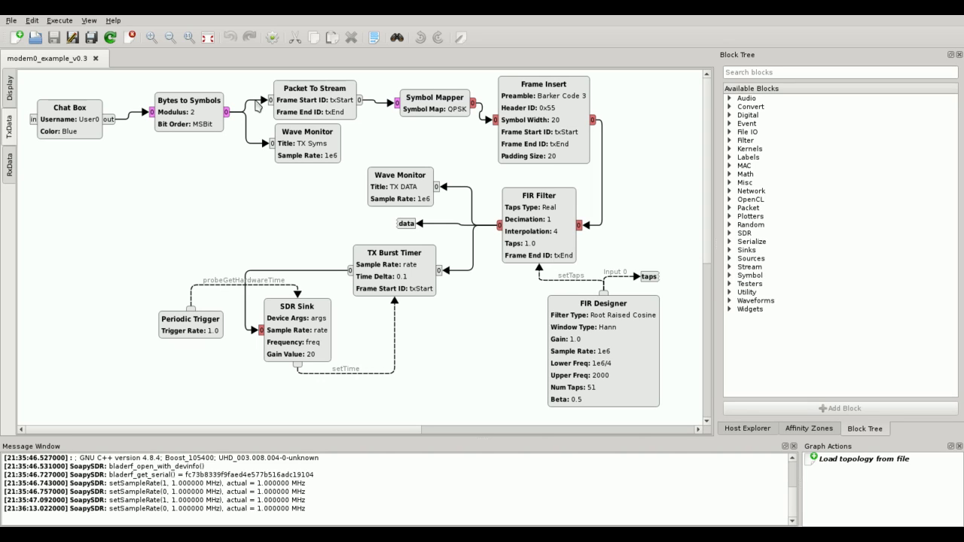
mouse_move(454, 100)
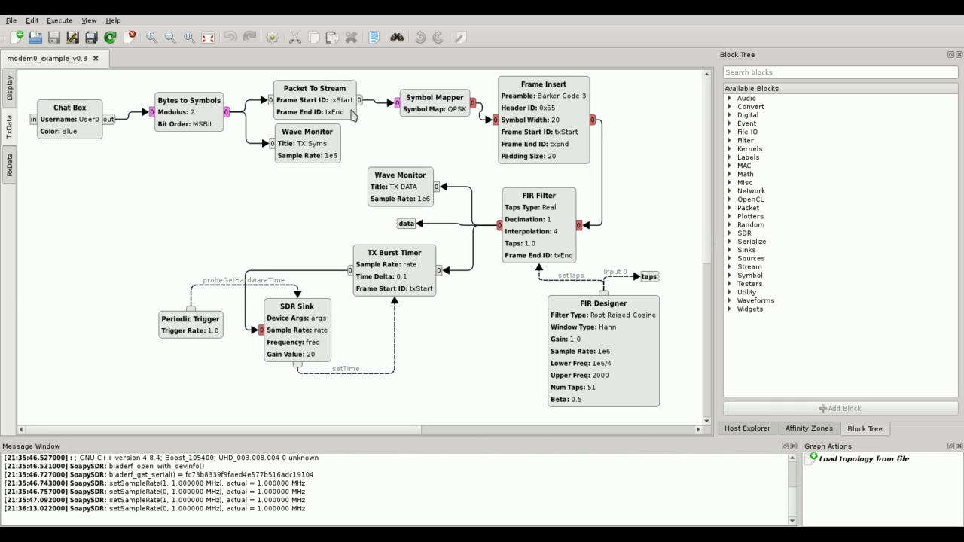
mouse_move(347, 114)
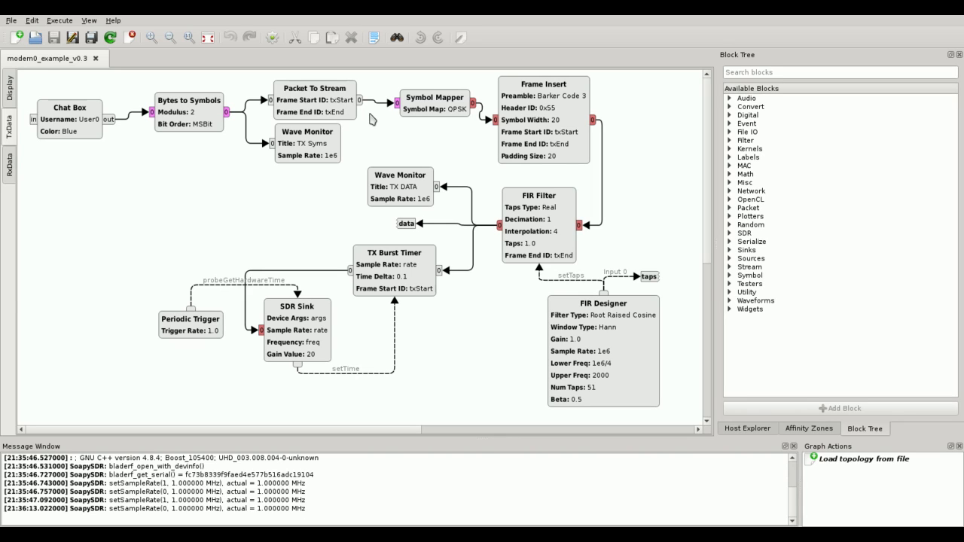
mouse_move(362, 114)
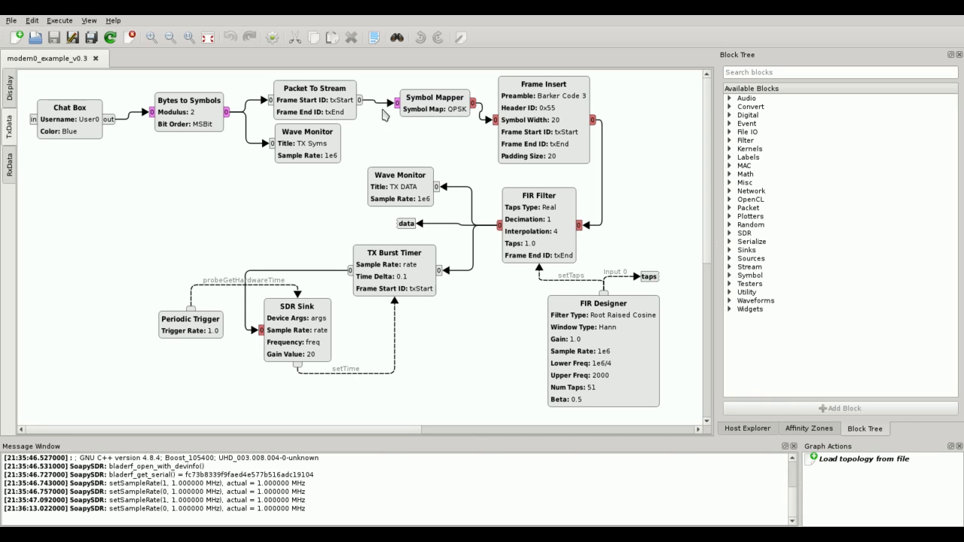
mouse_move(461, 130)
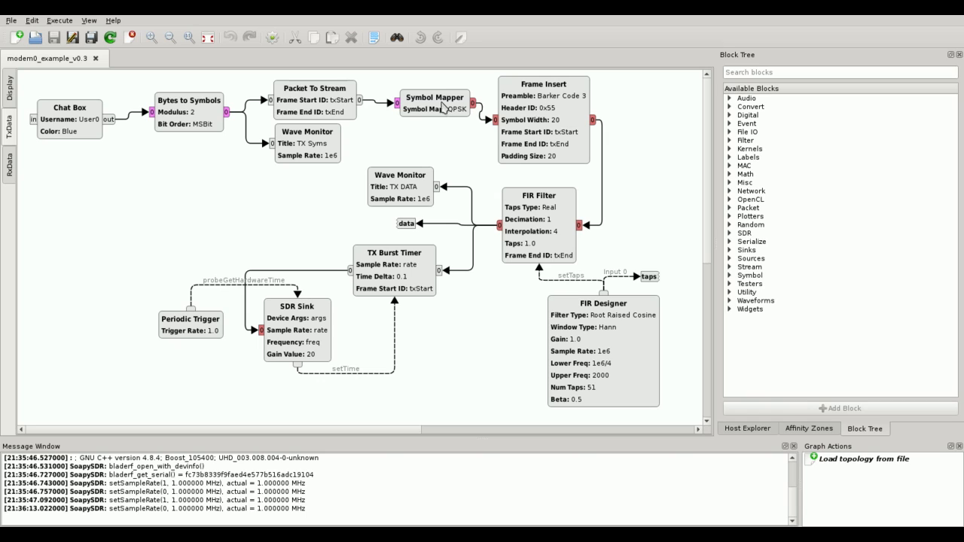
mouse_move(416, 128)
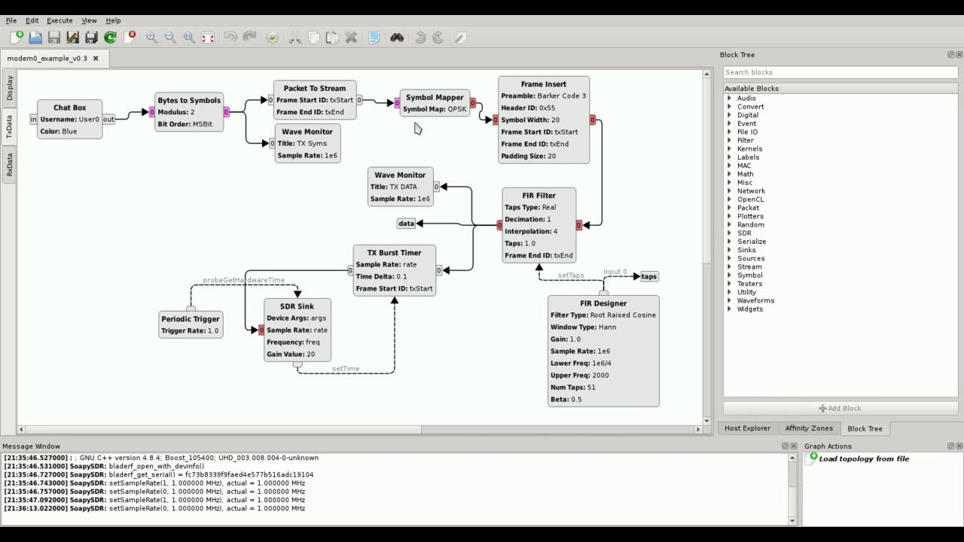
mouse_move(414, 129)
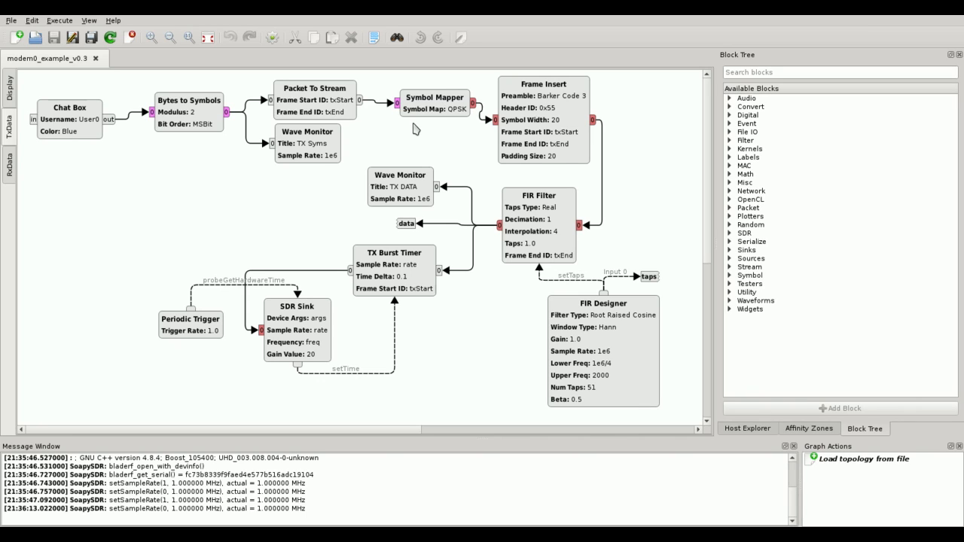
mouse_move(463, 119)
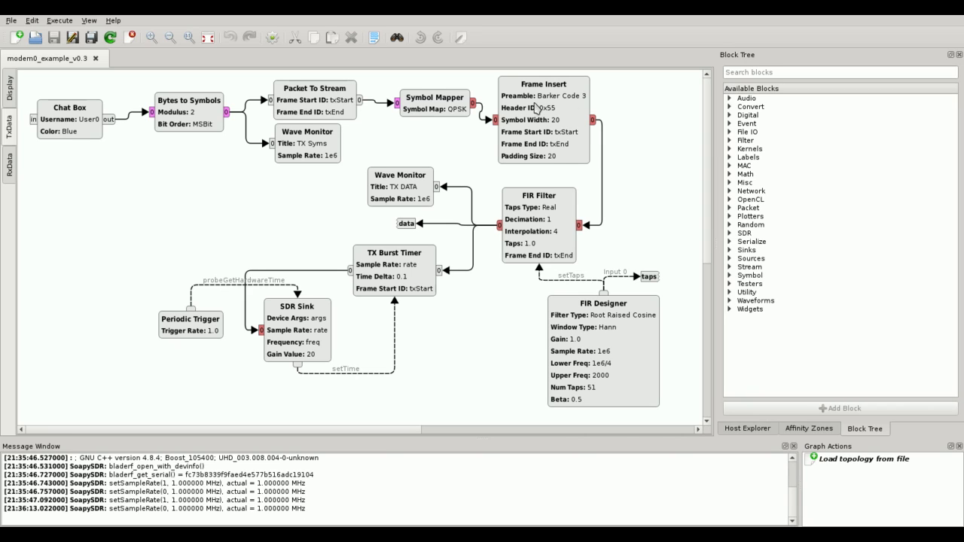
mouse_move(607, 97)
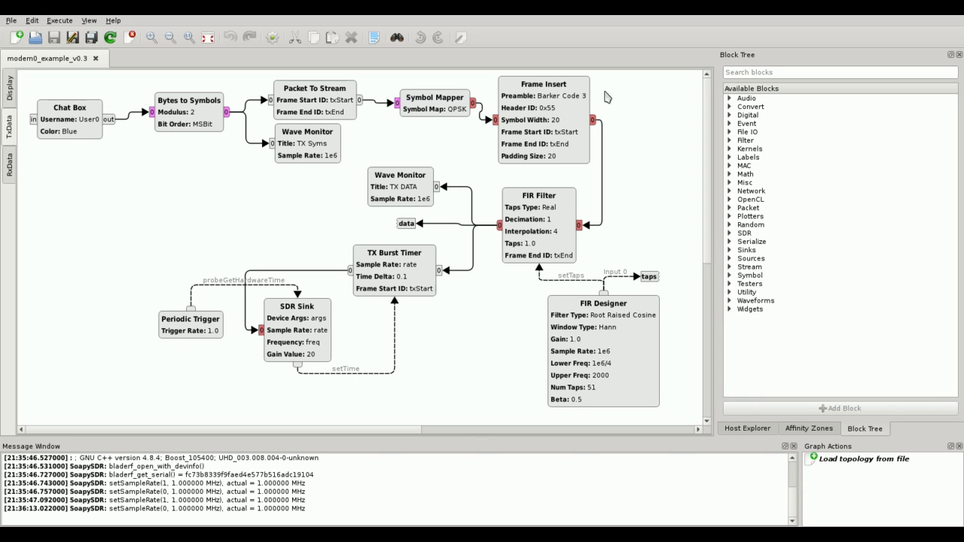
mouse_move(612, 99)
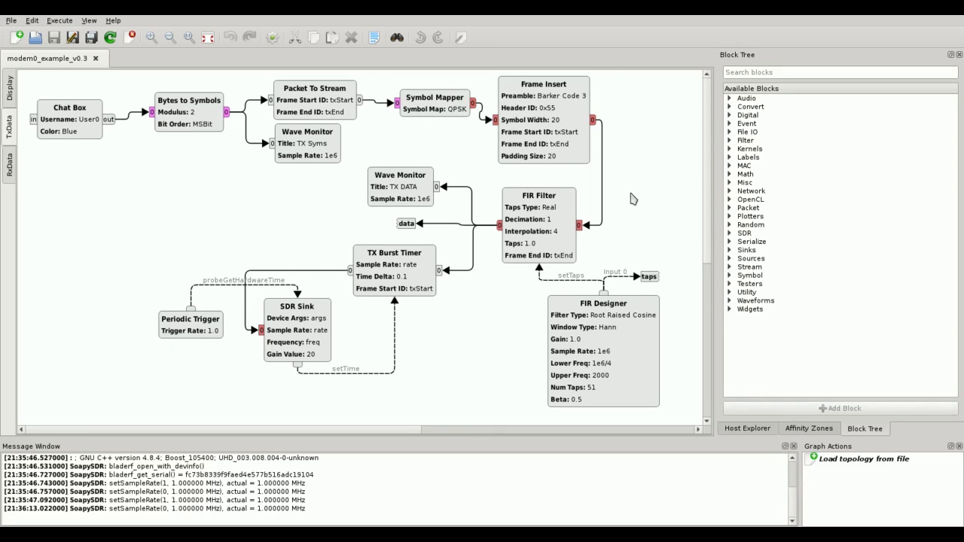
mouse_move(504, 372)
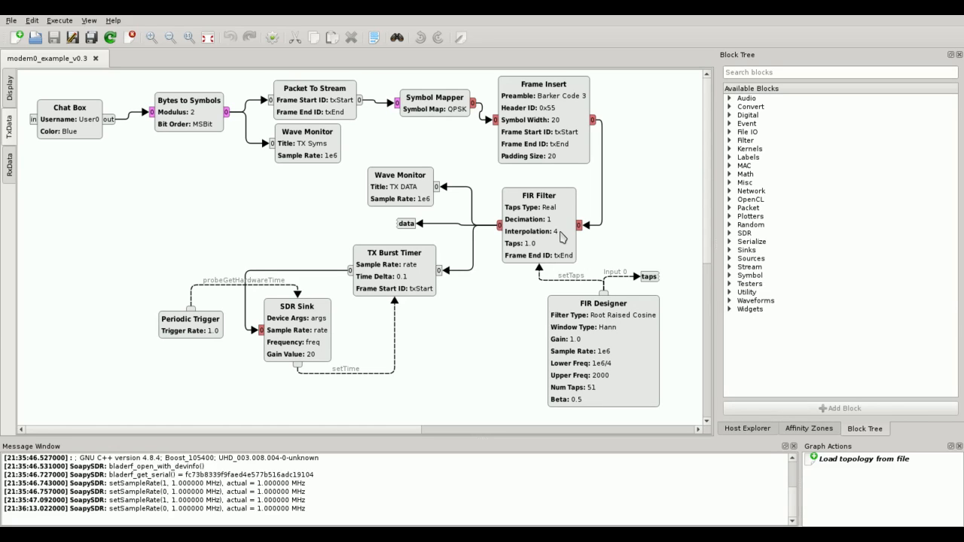
mouse_move(611, 239)
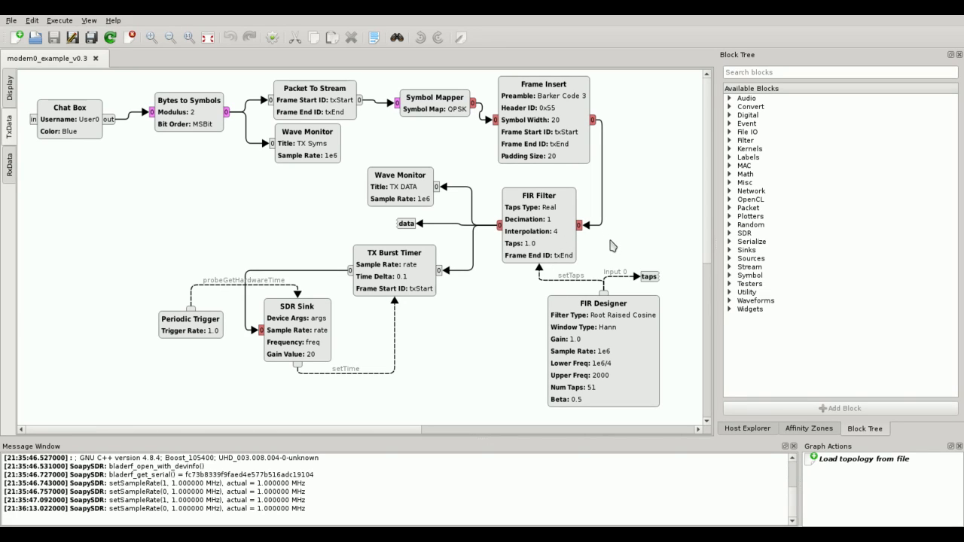
mouse_move(563, 263)
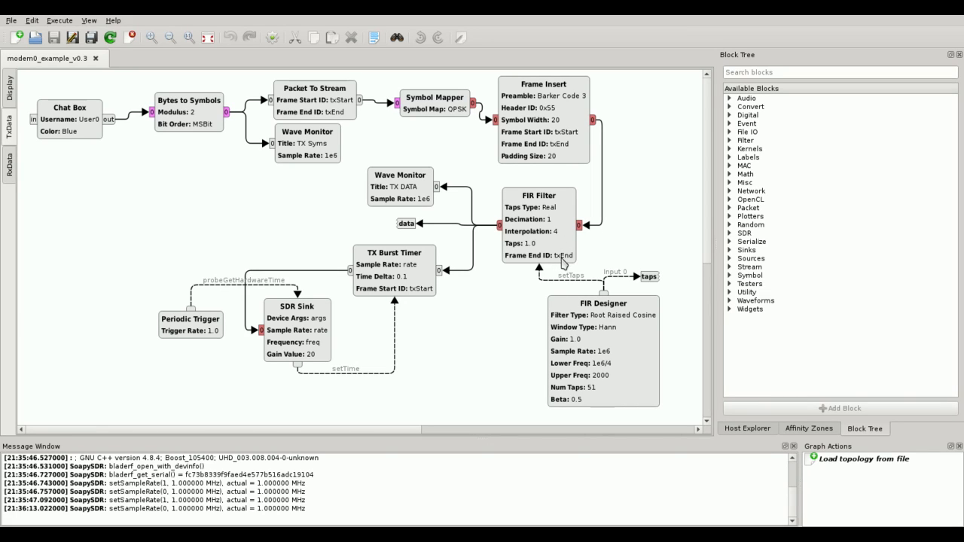
mouse_move(565, 241)
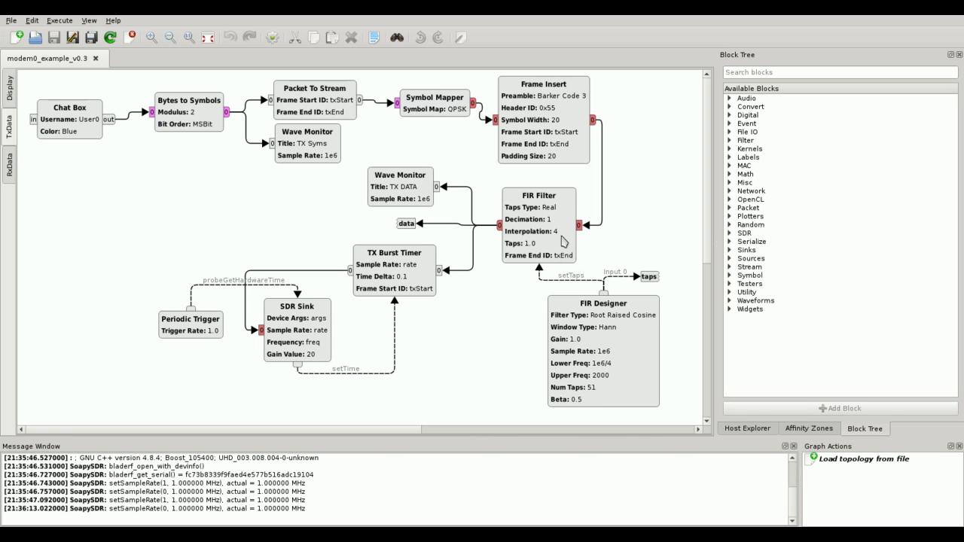
mouse_move(571, 260)
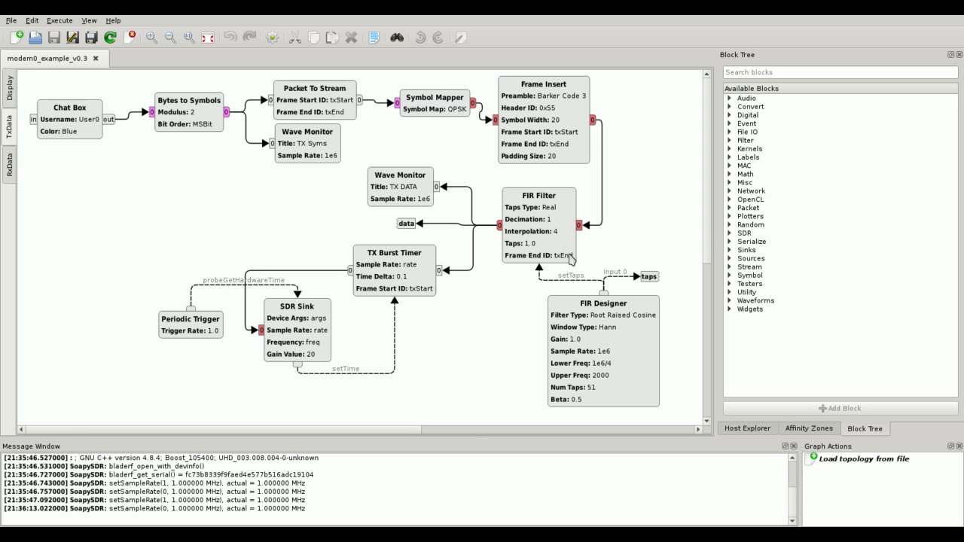
mouse_move(597, 254)
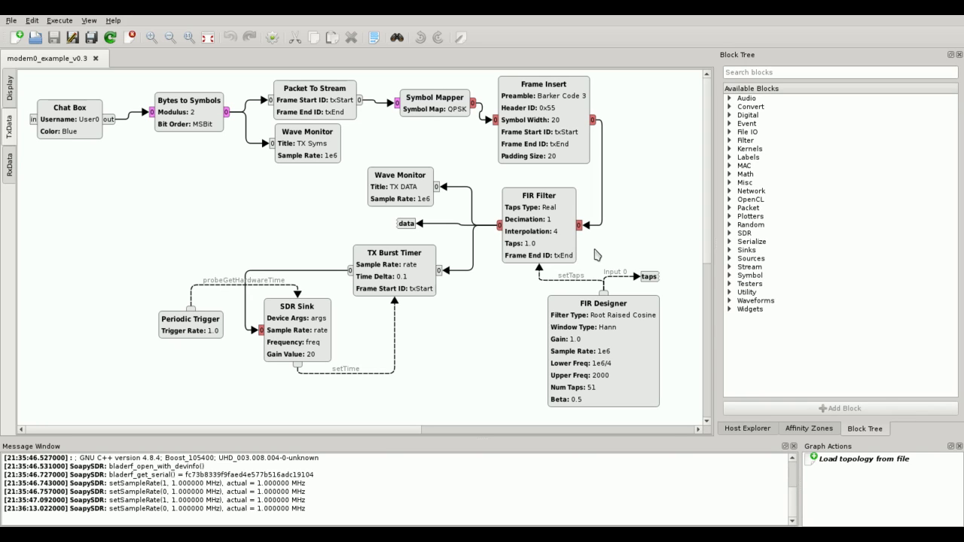
mouse_move(457, 347)
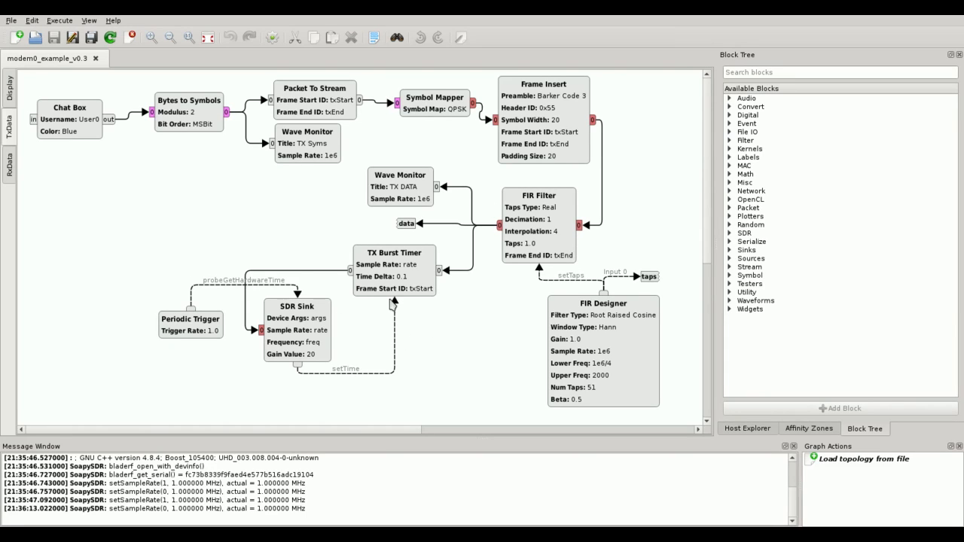
mouse_move(446, 334)
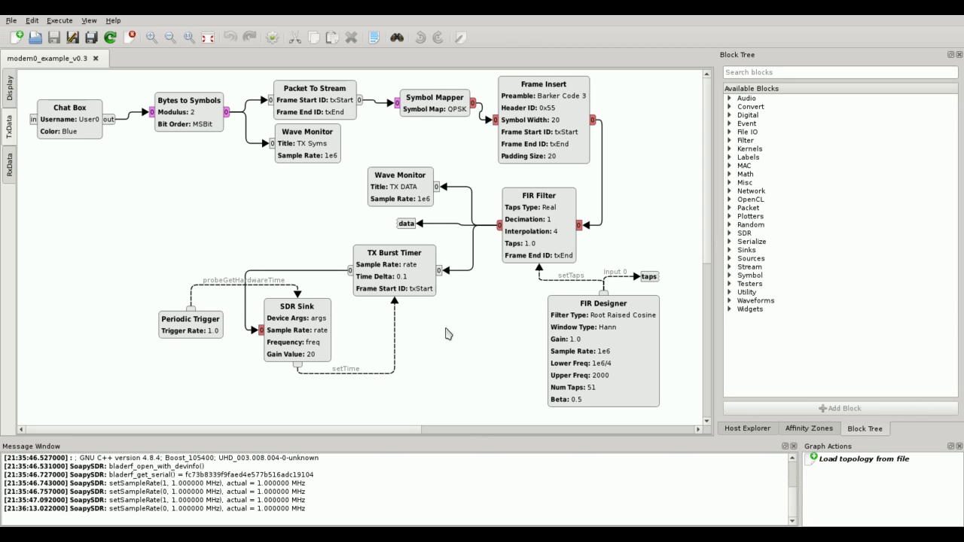
mouse_move(398, 289)
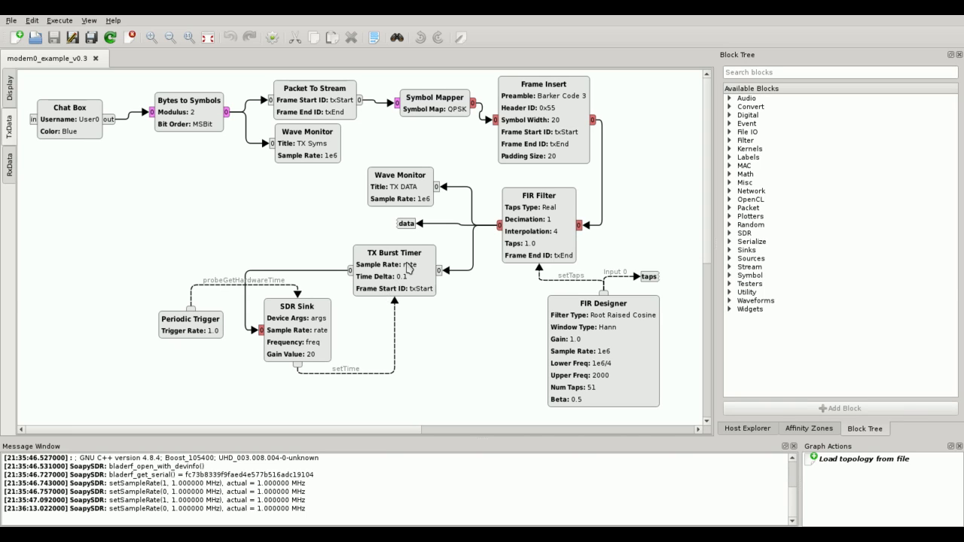
mouse_move(407, 349)
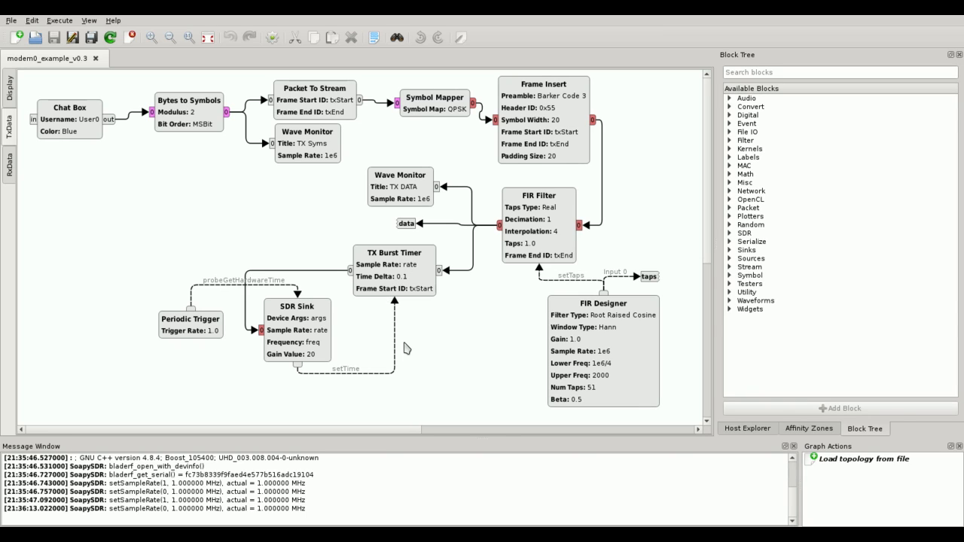
mouse_move(231, 433)
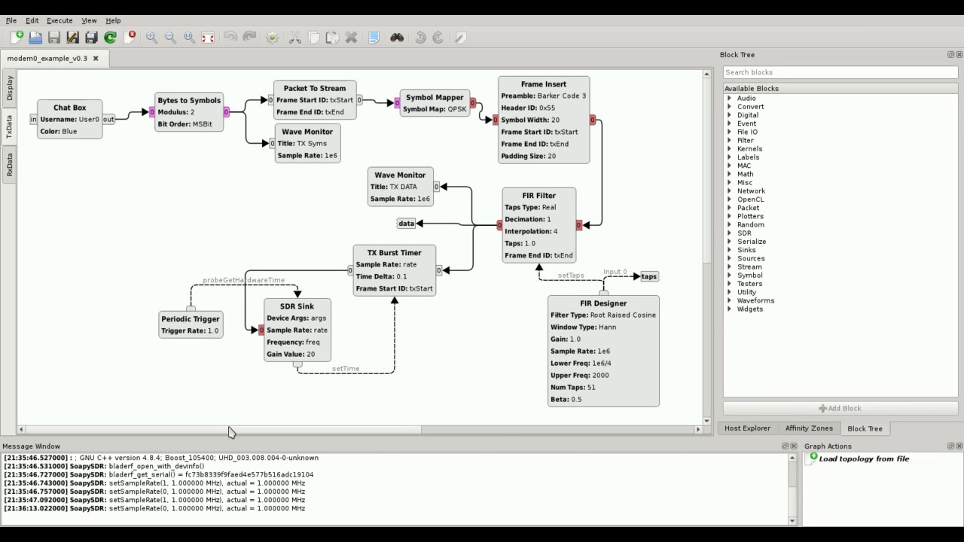
mouse_move(218, 374)
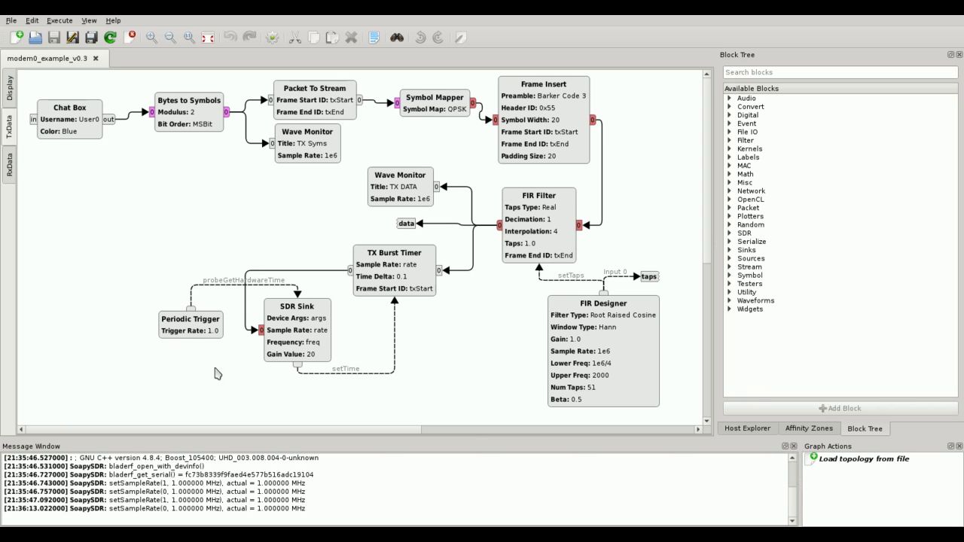
mouse_move(377, 326)
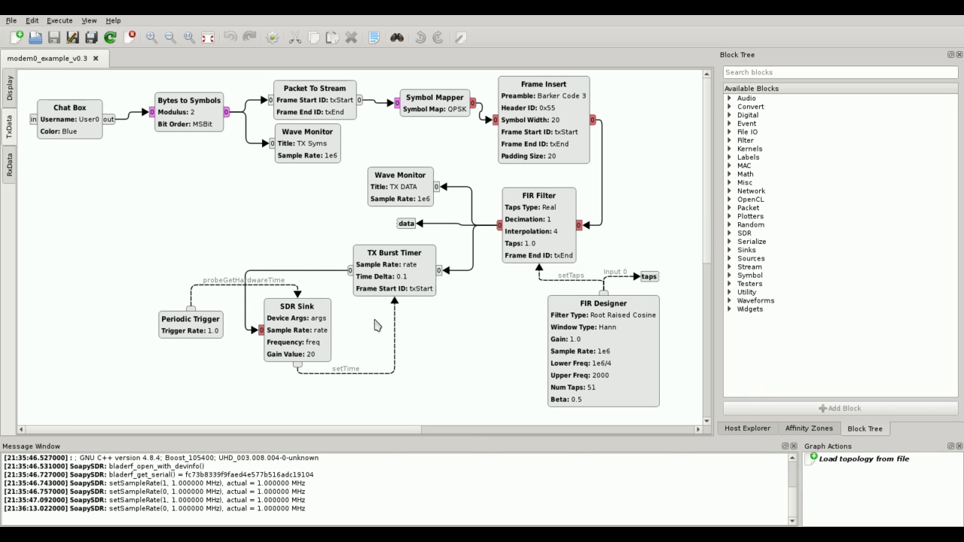
mouse_move(424, 330)
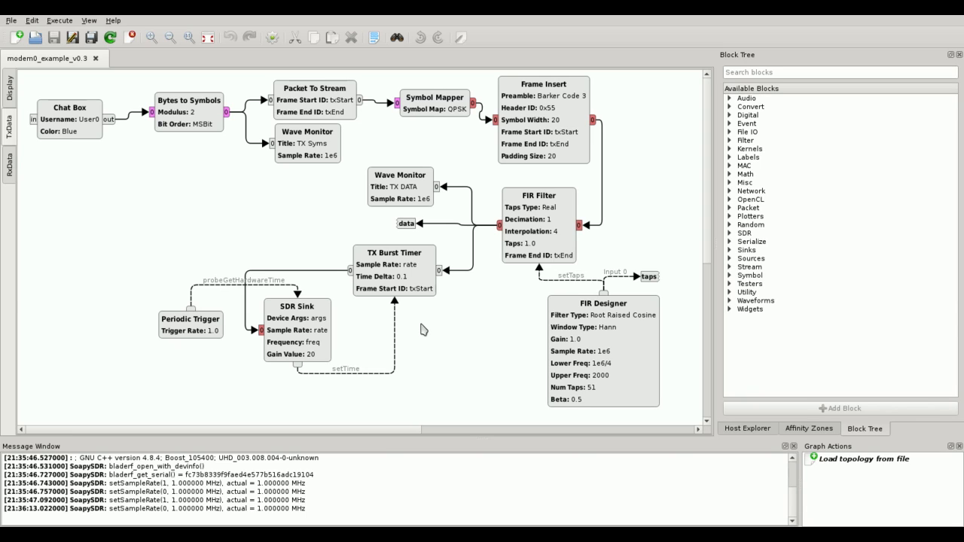
mouse_move(407, 330)
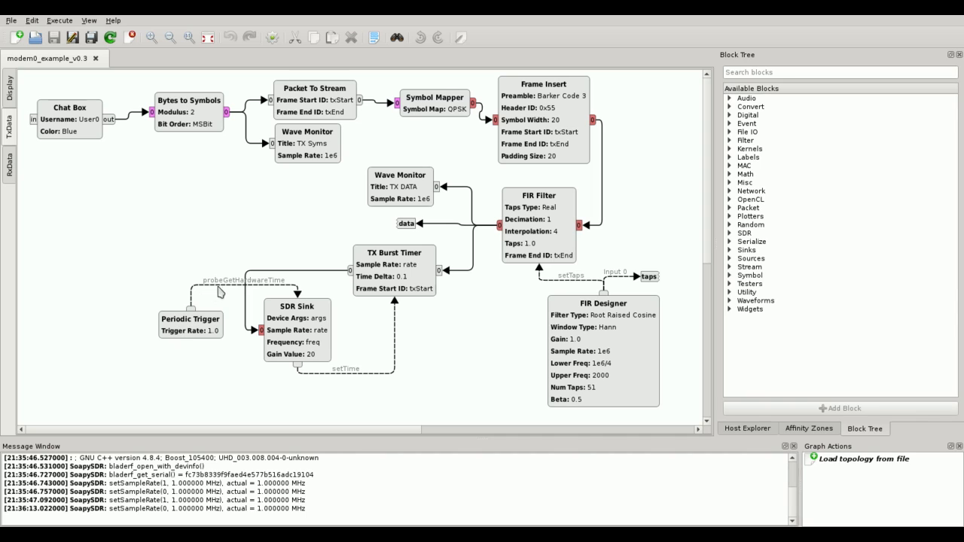
mouse_move(284, 354)
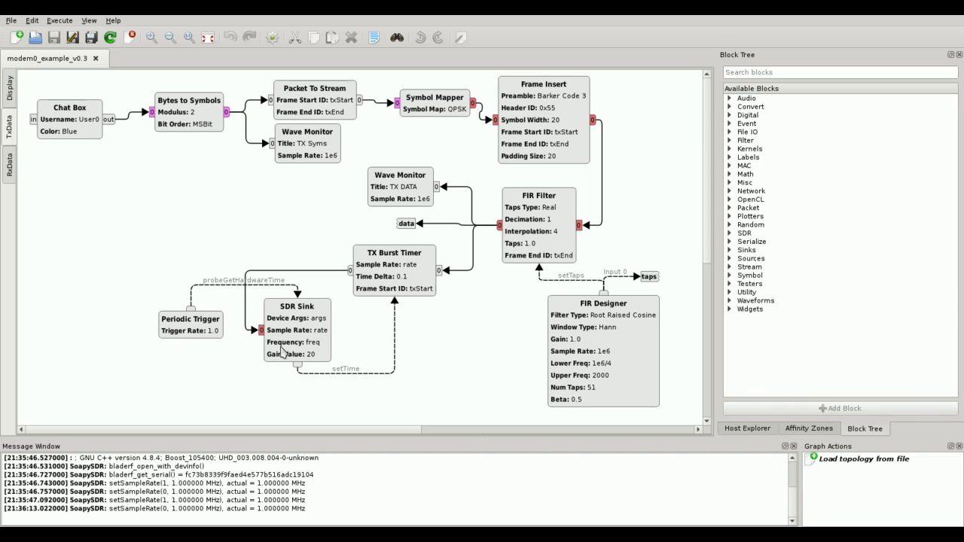
mouse_move(343, 377)
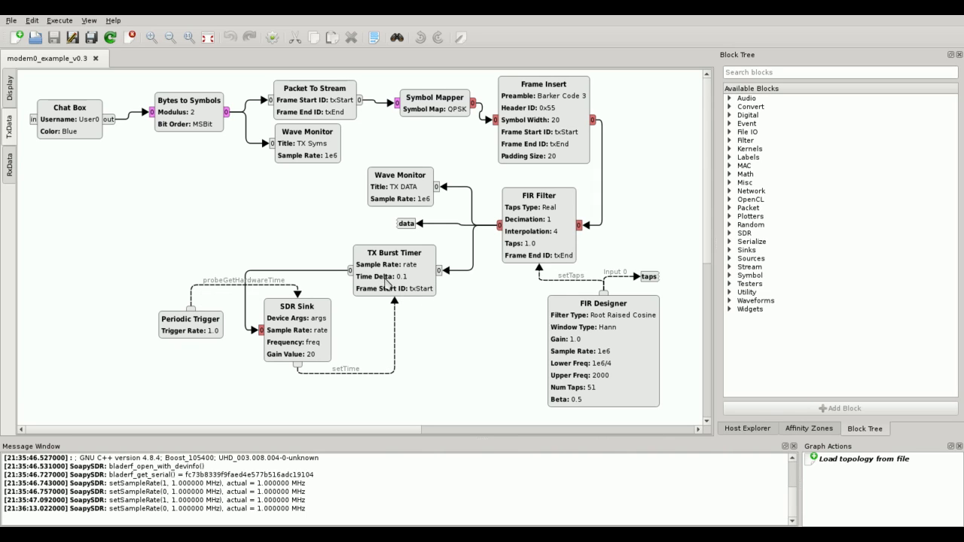
mouse_move(385, 280)
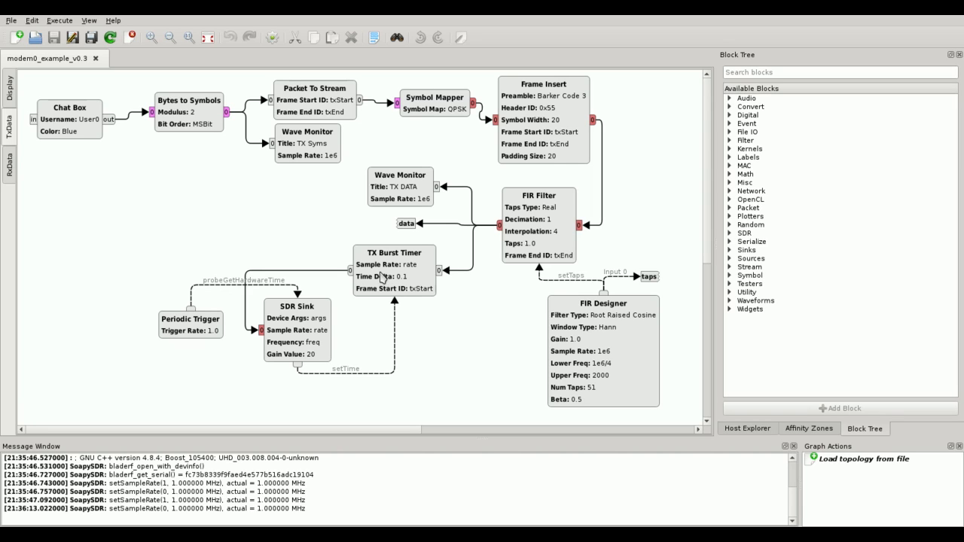
mouse_move(416, 300)
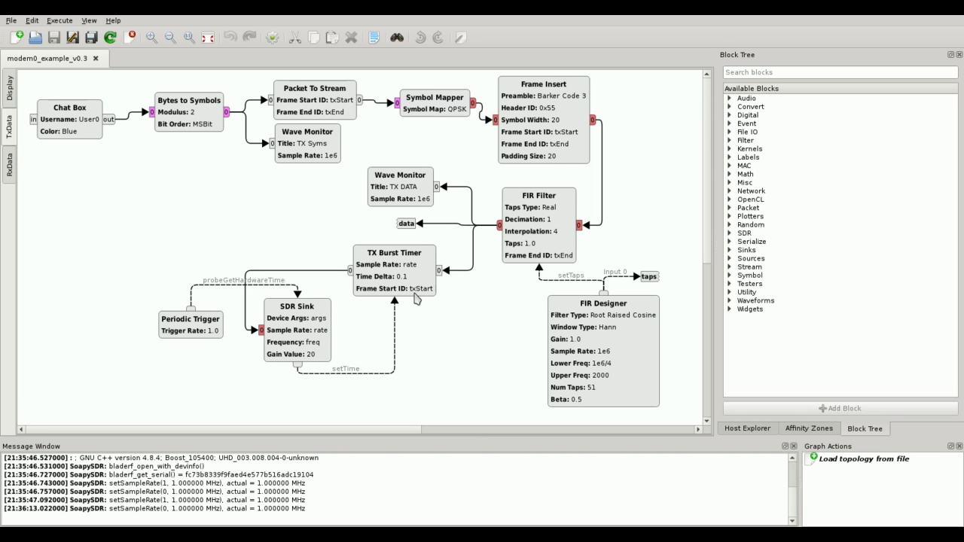
mouse_move(437, 281)
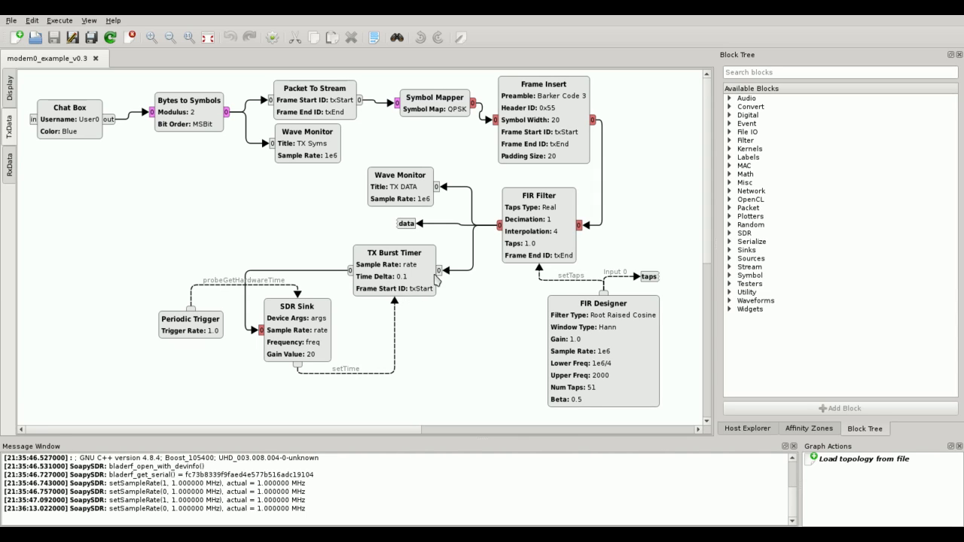
mouse_move(422, 311)
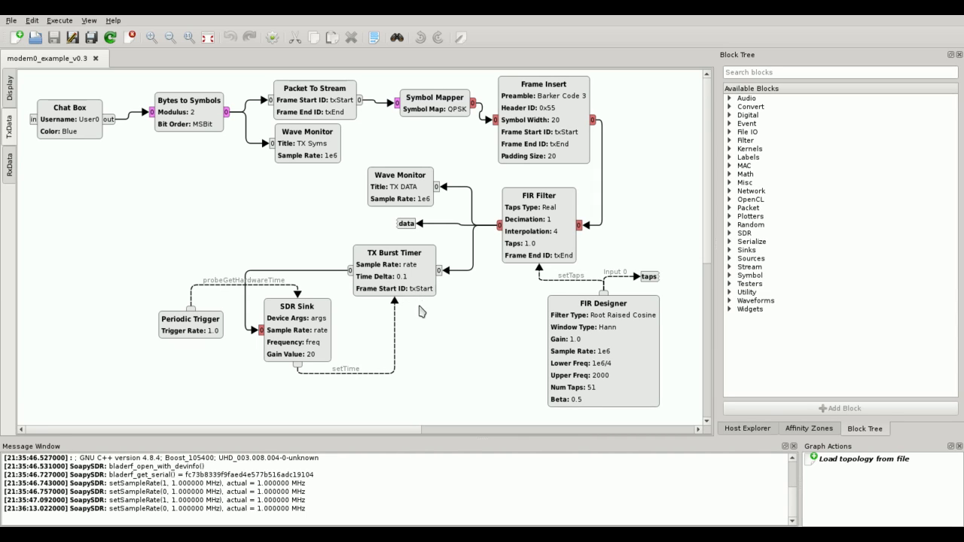
mouse_move(425, 290)
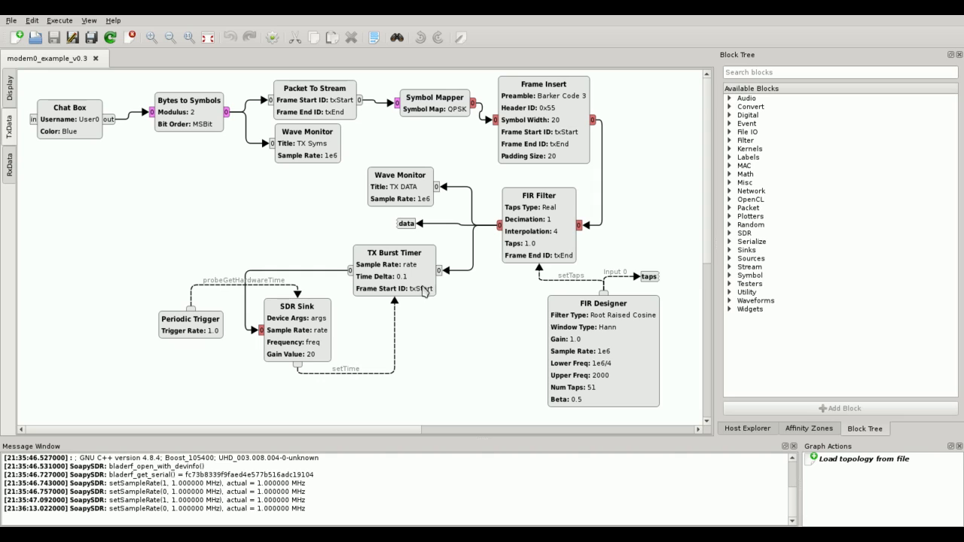
mouse_move(284, 338)
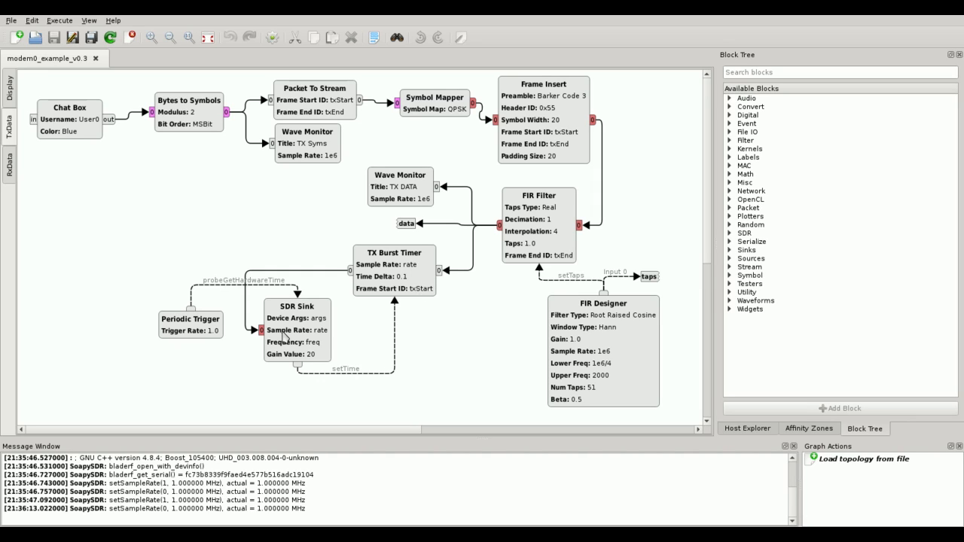
mouse_move(296, 178)
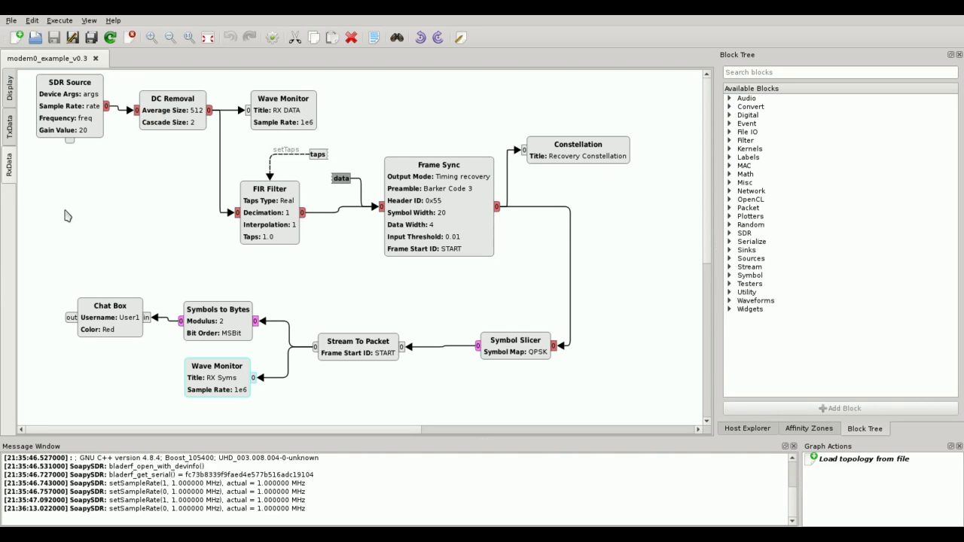
mouse_move(90, 189)
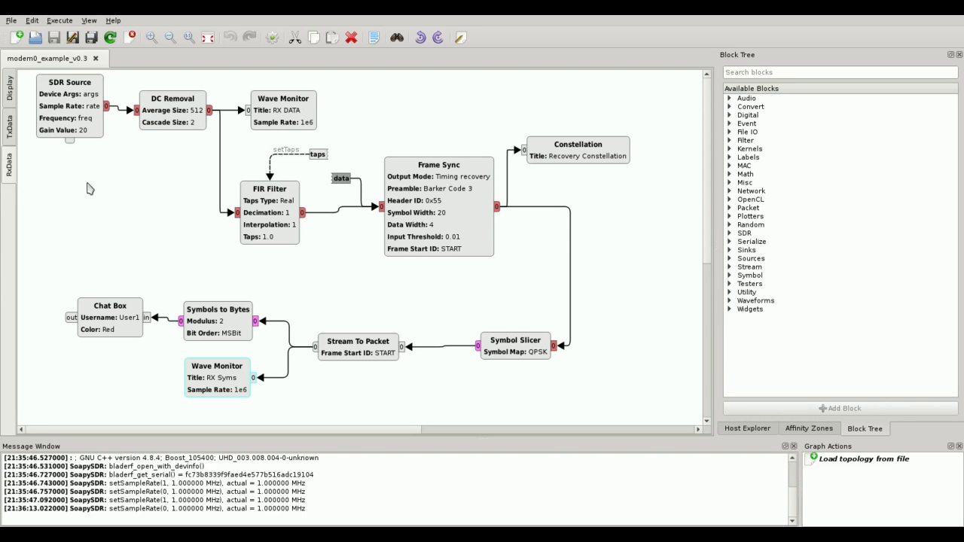
mouse_move(107, 149)
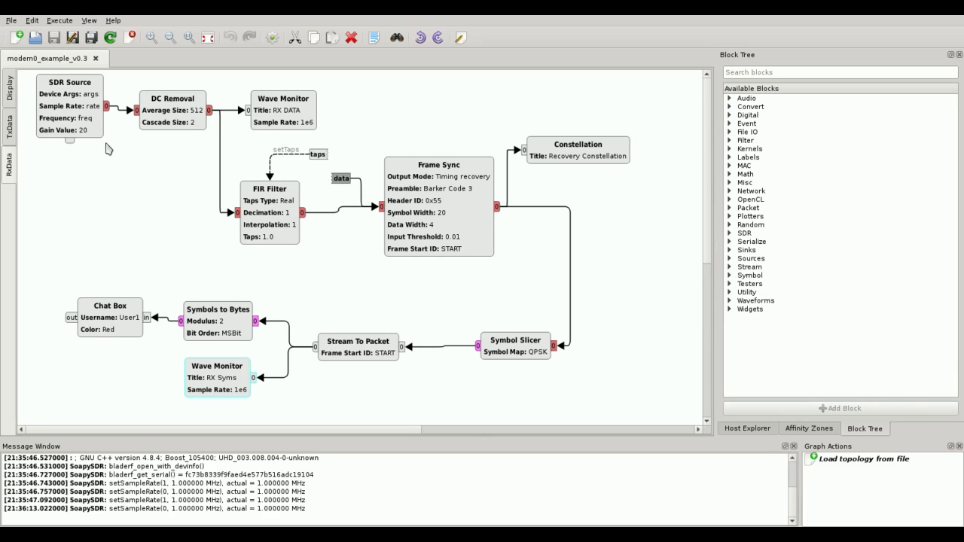
mouse_move(124, 156)
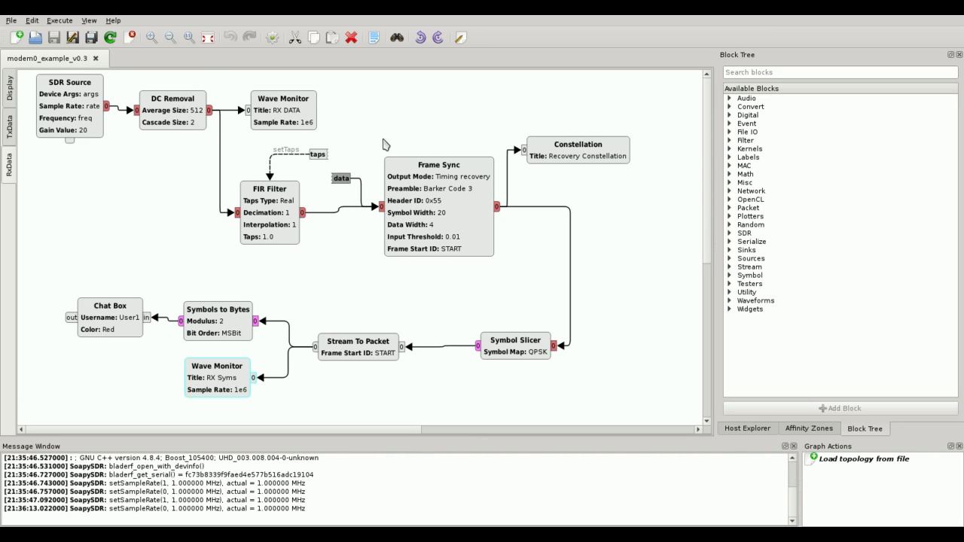
mouse_move(237, 158)
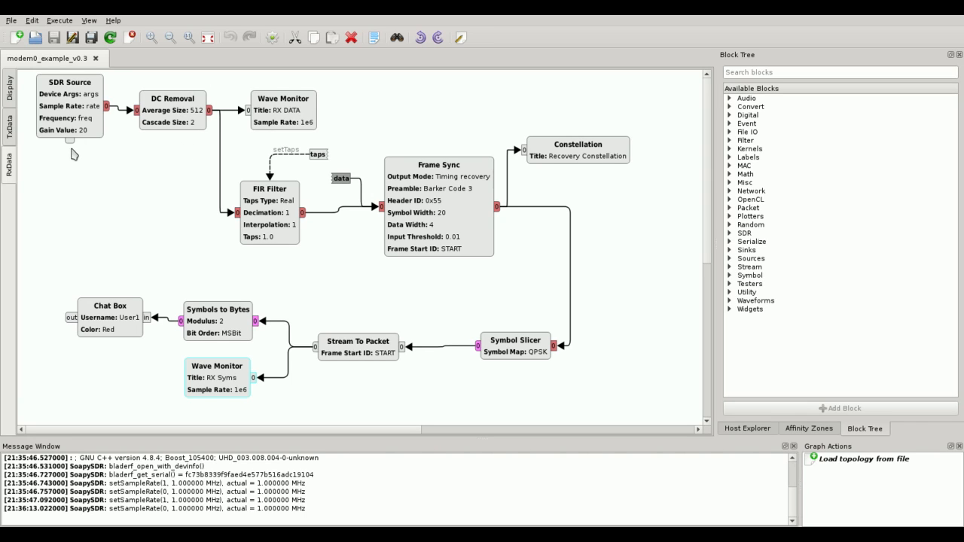
mouse_move(73, 148)
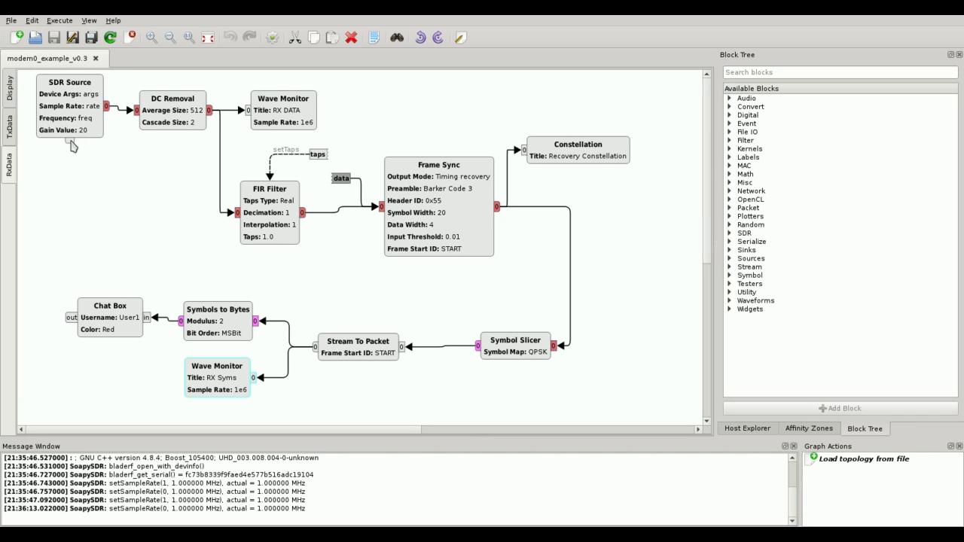
mouse_move(108, 150)
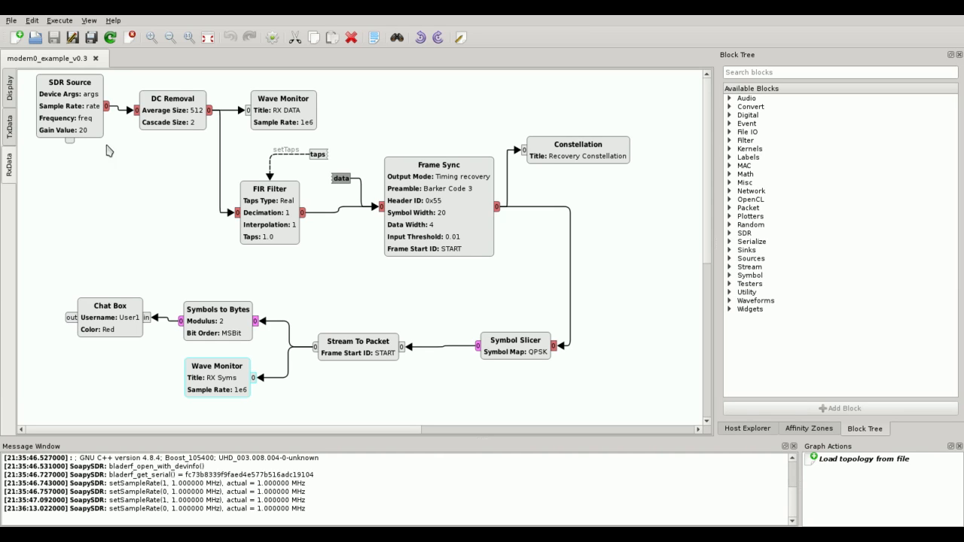
mouse_move(233, 200)
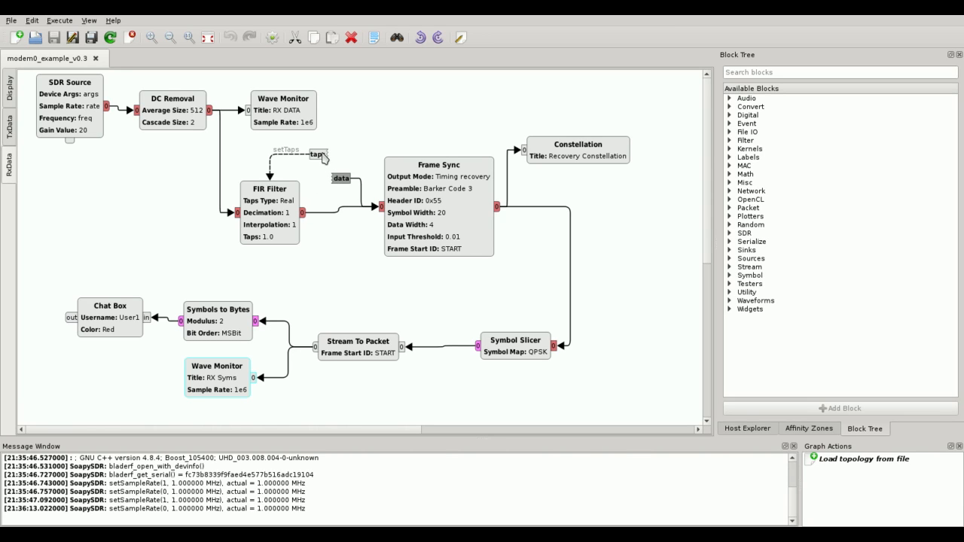
mouse_move(338, 153)
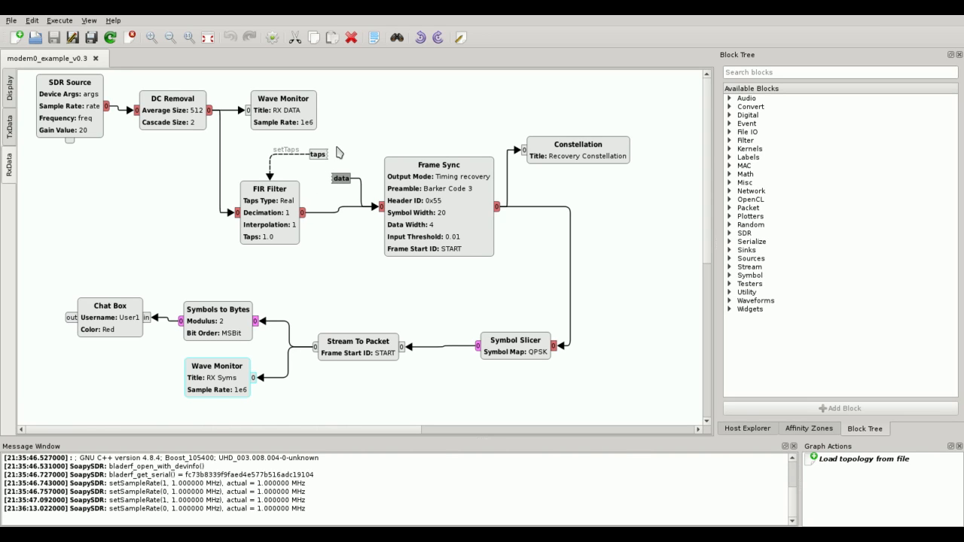
mouse_move(301, 224)
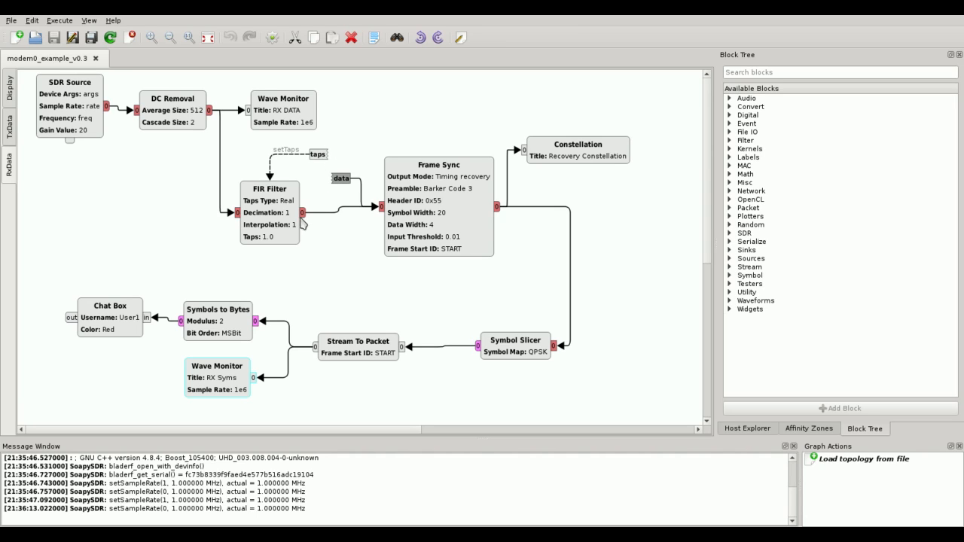
mouse_move(290, 219)
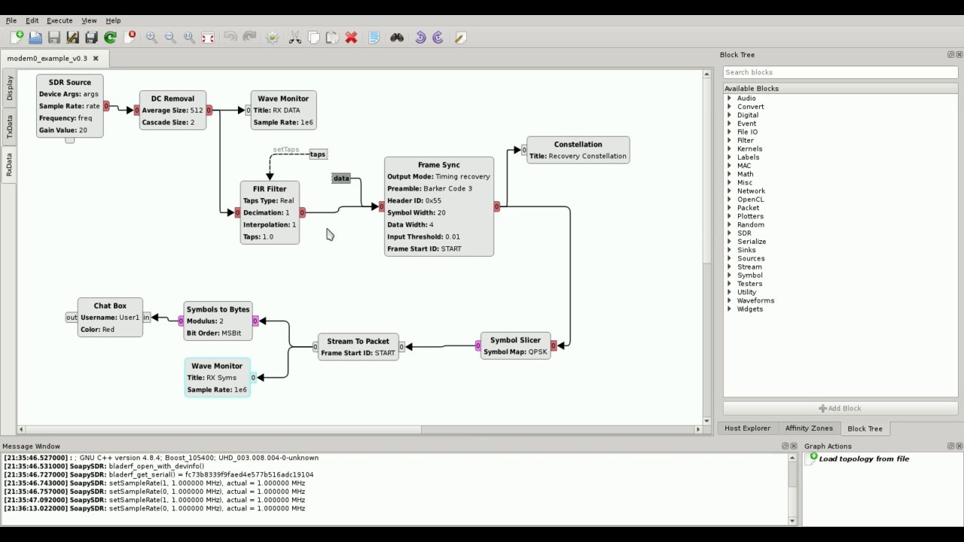
mouse_move(411, 221)
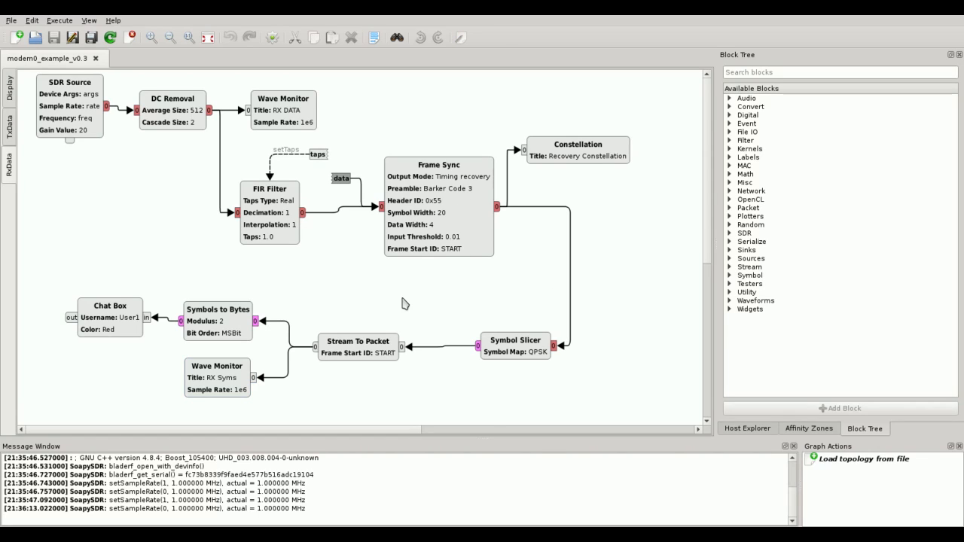
mouse_move(401, 299)
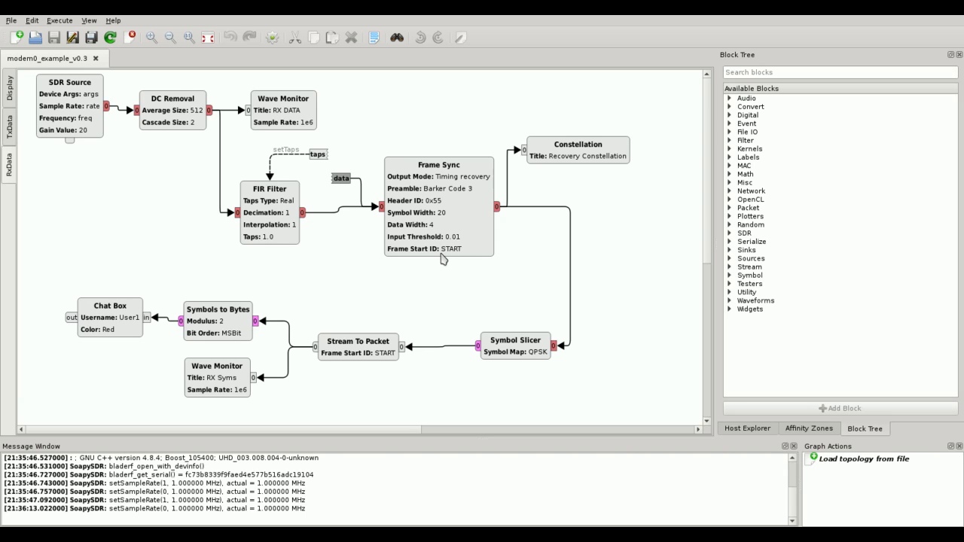
mouse_move(423, 265)
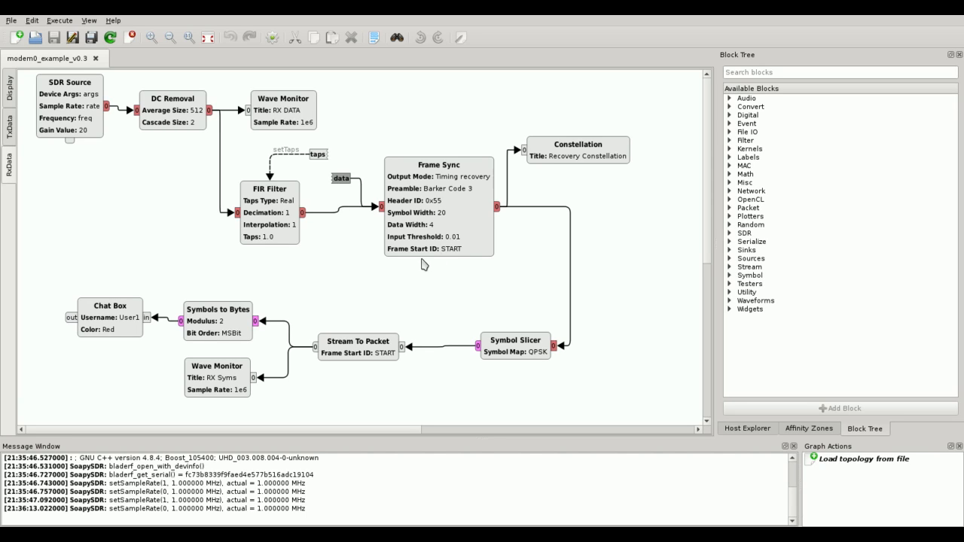
mouse_move(427, 282)
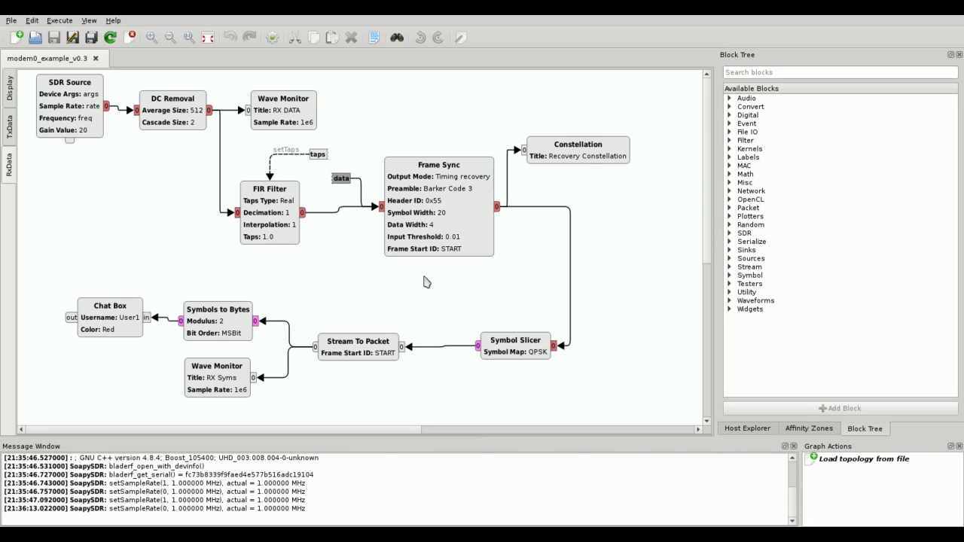
mouse_move(445, 261)
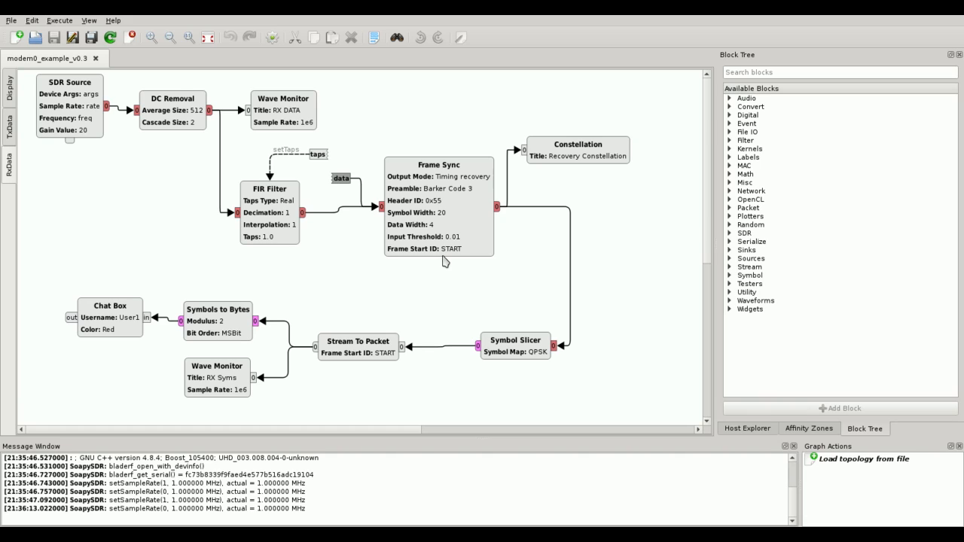
mouse_move(313, 357)
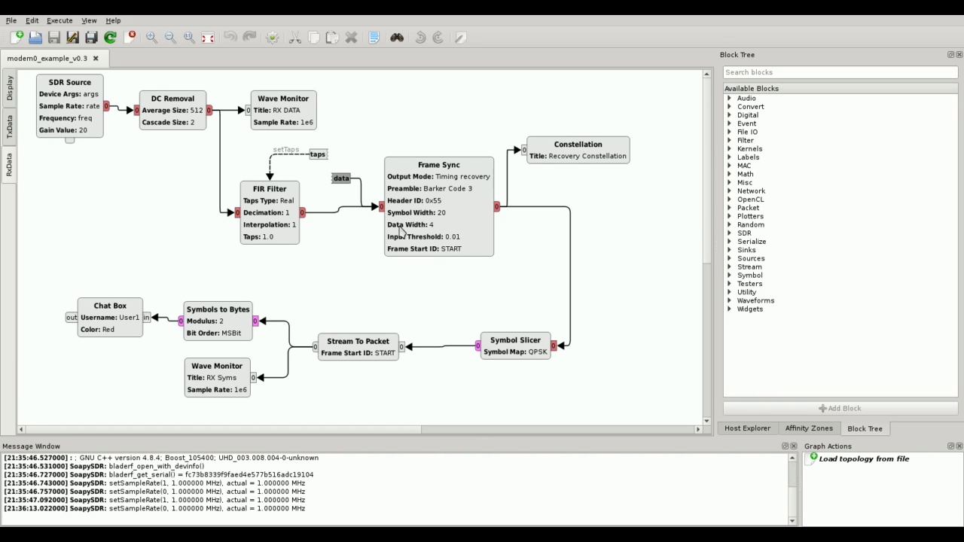
mouse_move(388, 280)
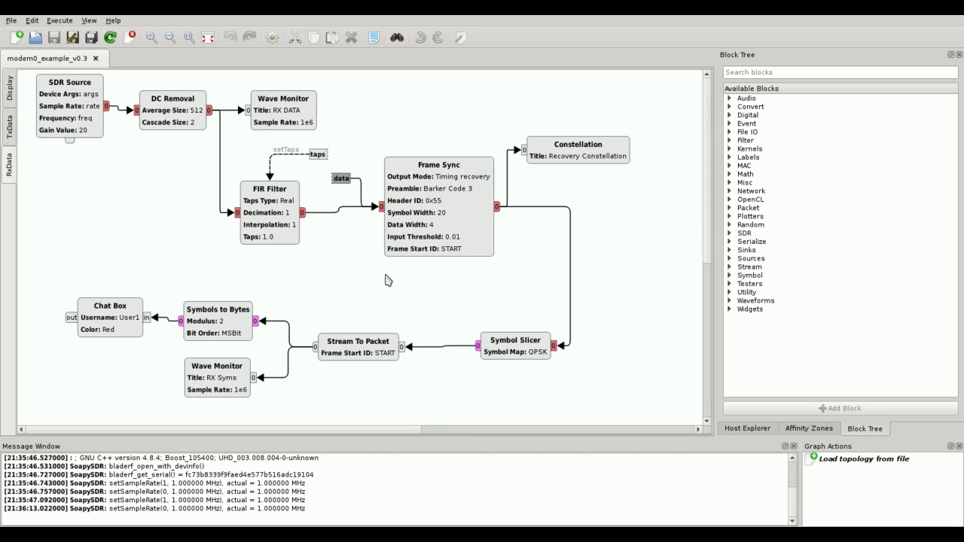
mouse_move(424, 283)
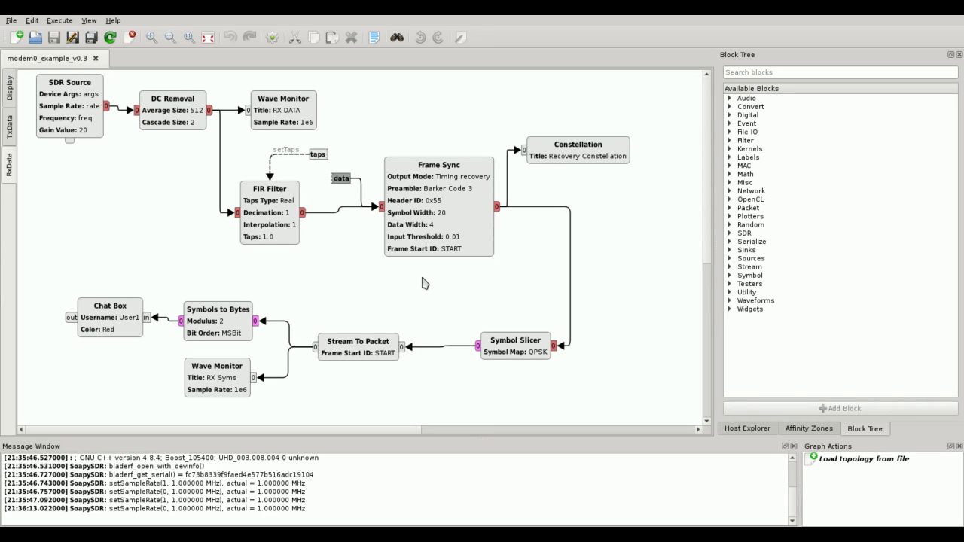
mouse_move(434, 281)
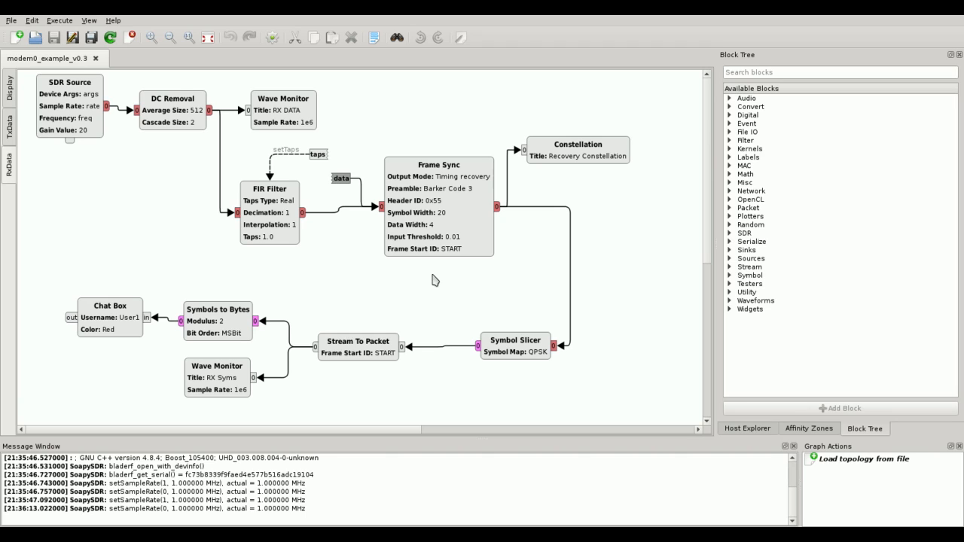
mouse_move(464, 317)
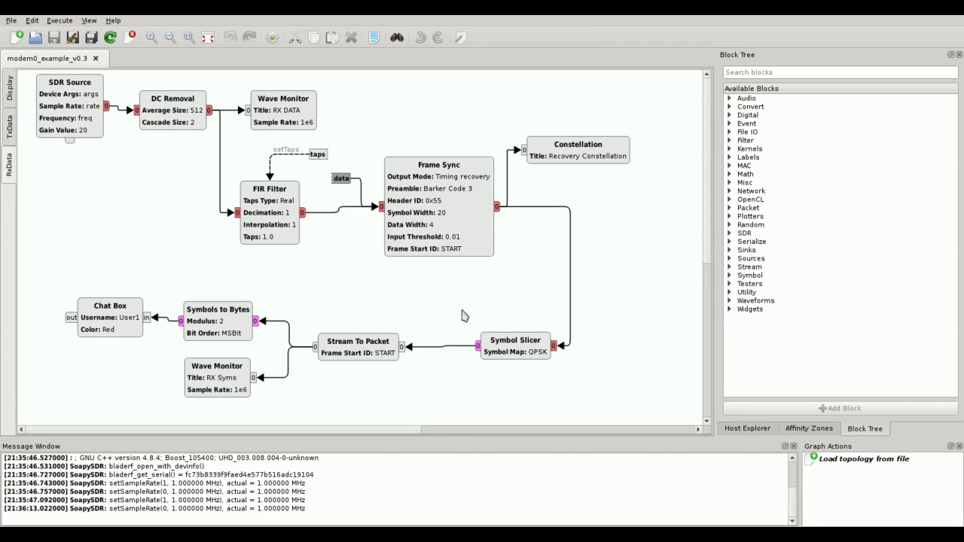
mouse_move(467, 327)
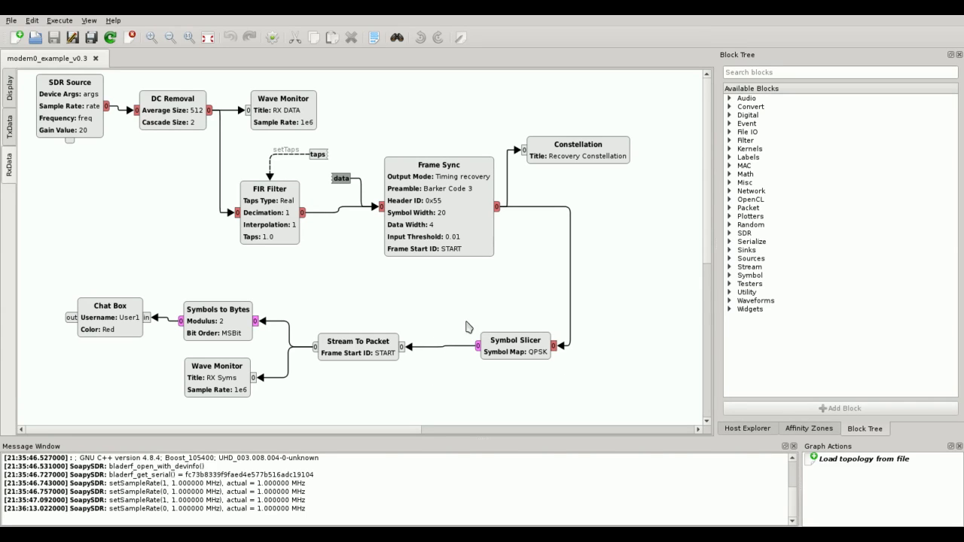
mouse_move(501, 382)
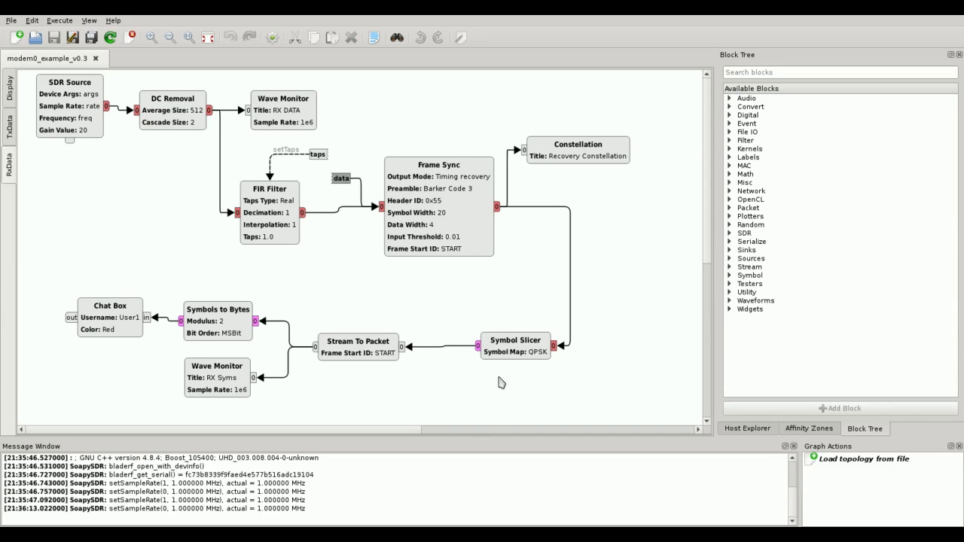
mouse_move(497, 381)
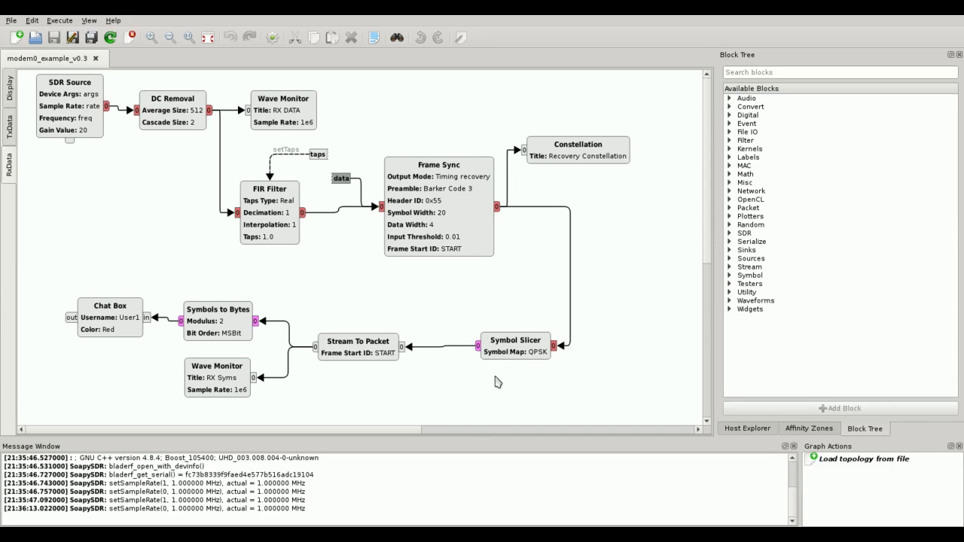
mouse_move(565, 341)
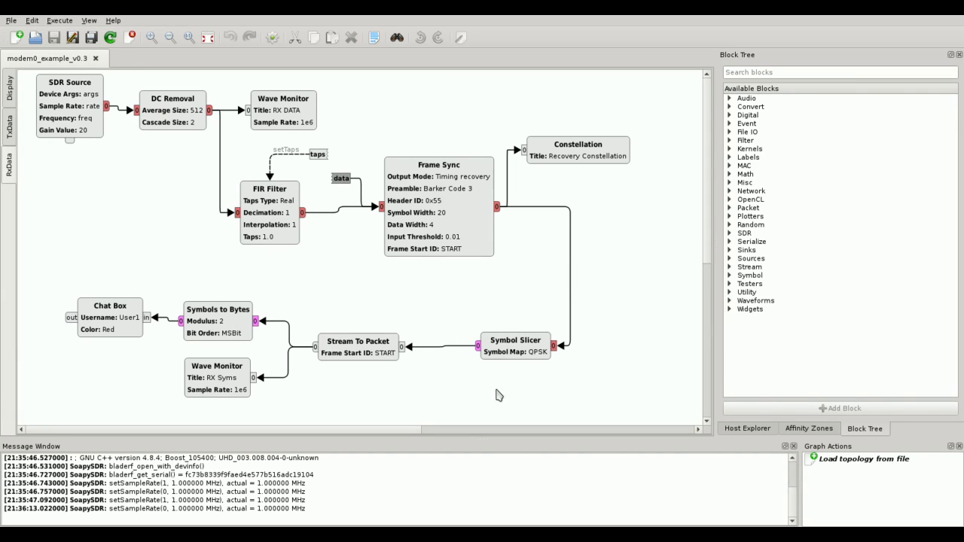
mouse_move(471, 352)
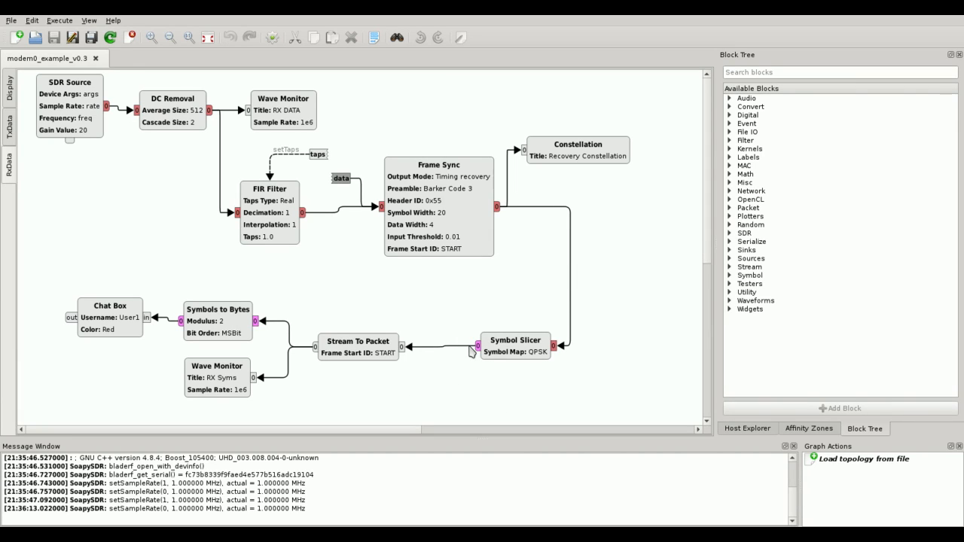
mouse_move(453, 351)
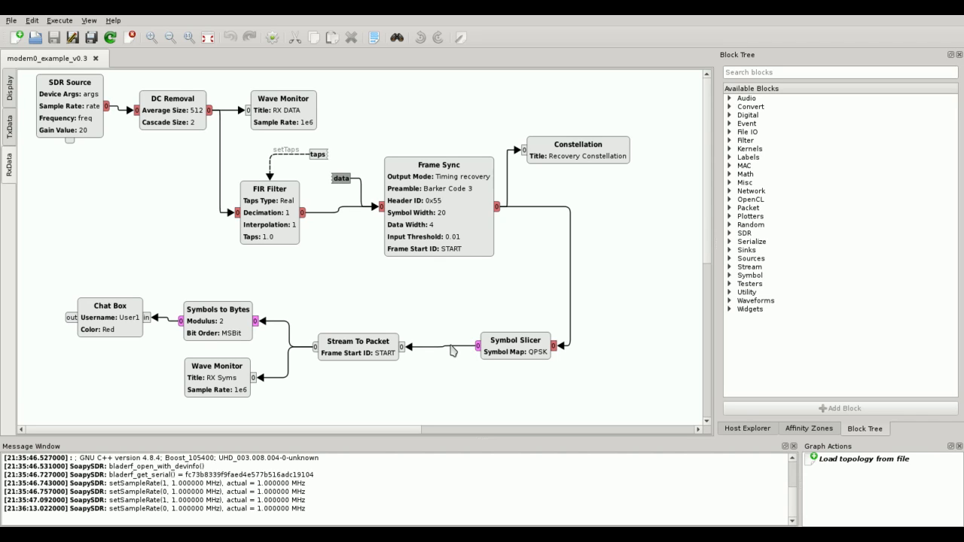
mouse_move(341, 348)
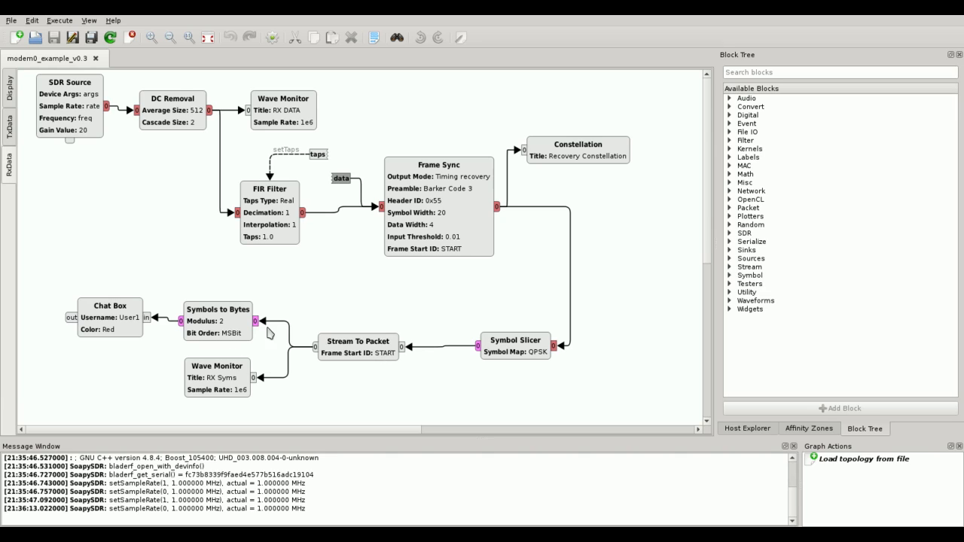
mouse_move(277, 333)
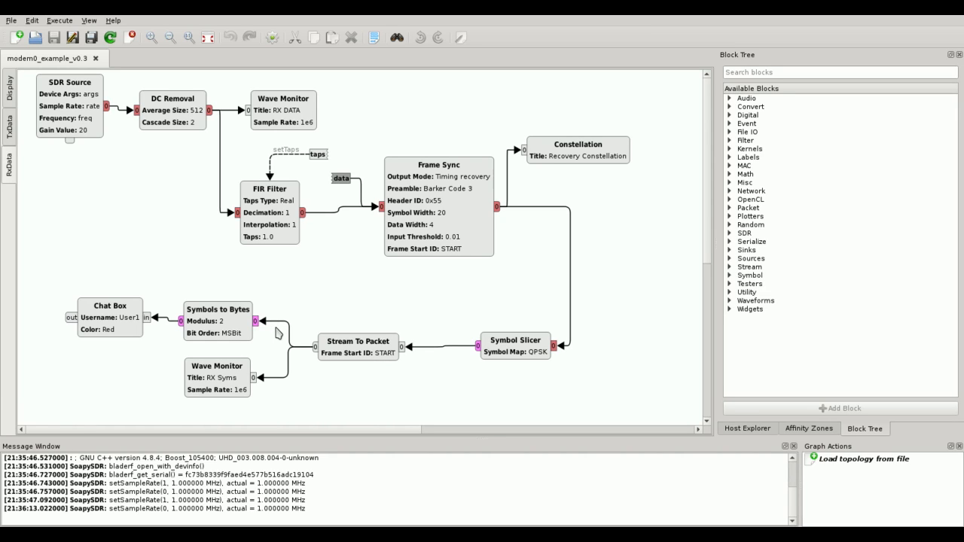